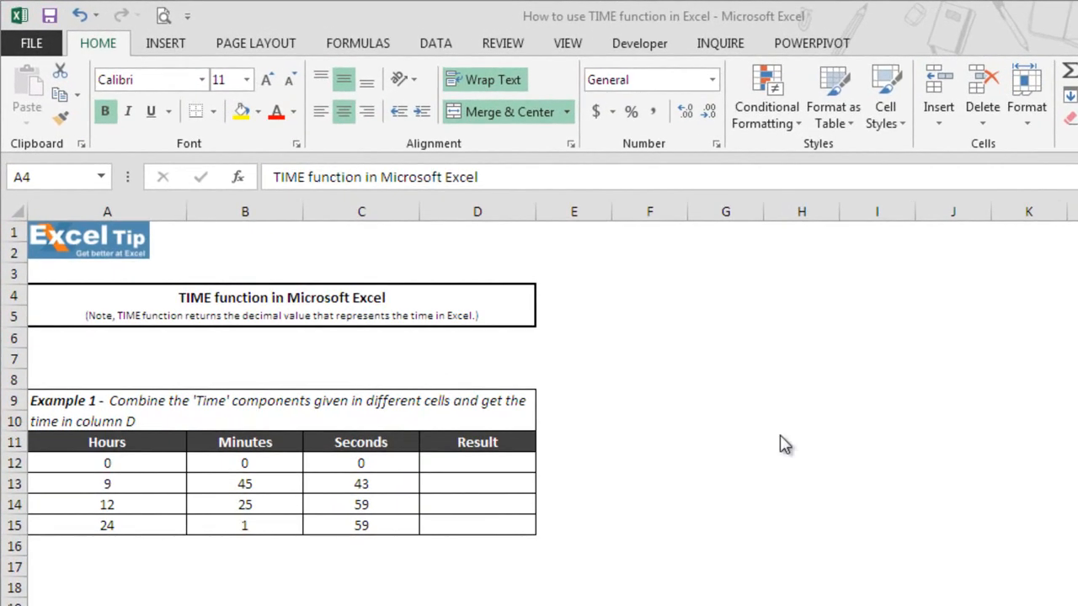
mouse_move(344, 413)
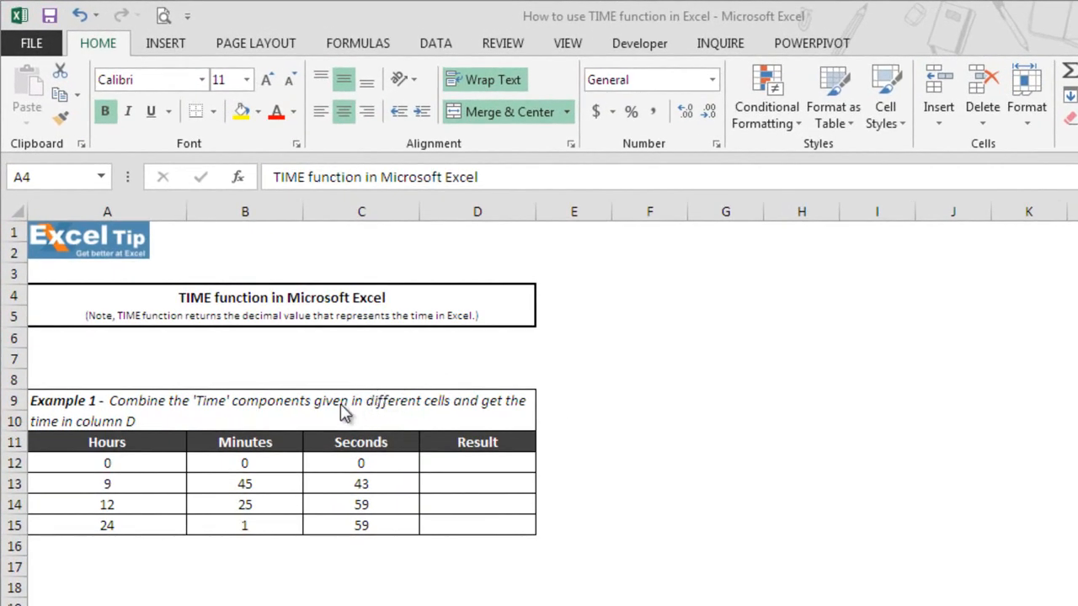
mouse_move(265, 418)
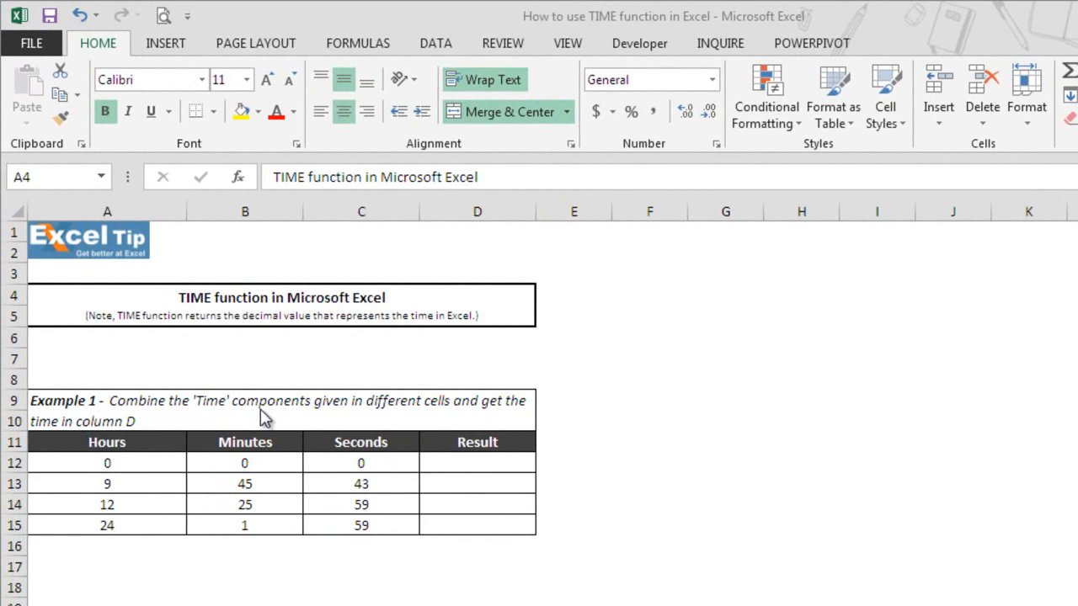
mouse_move(330, 509)
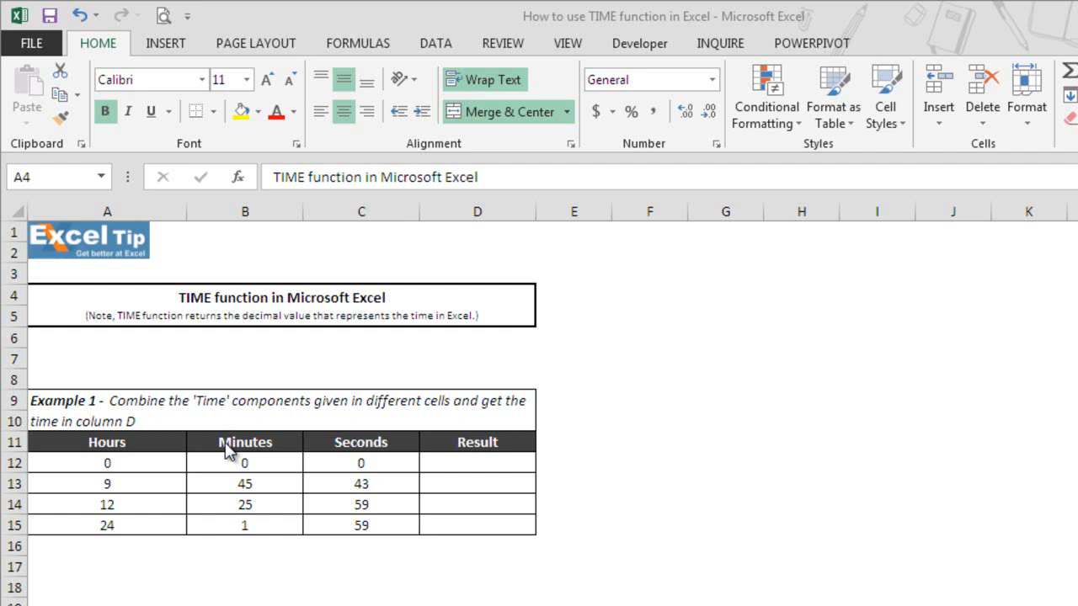
mouse_move(149, 444)
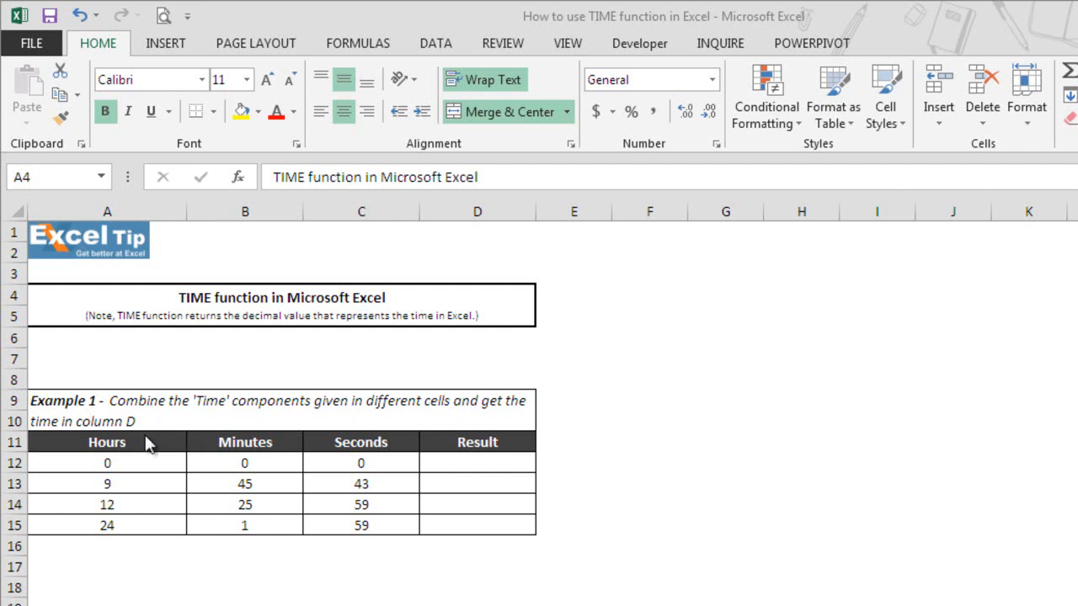
mouse_move(384, 462)
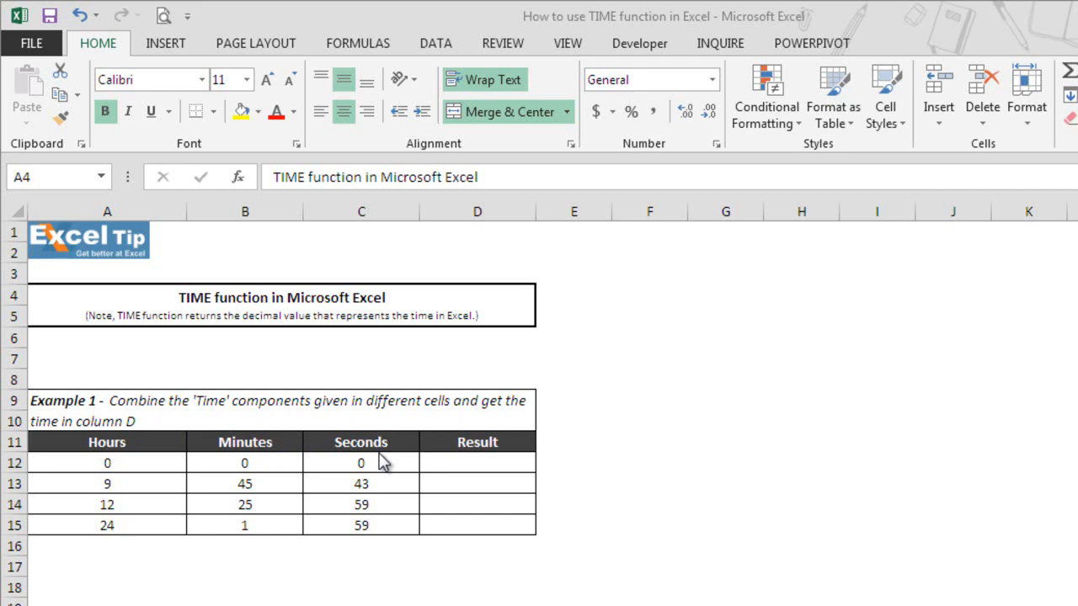
mouse_move(523, 477)
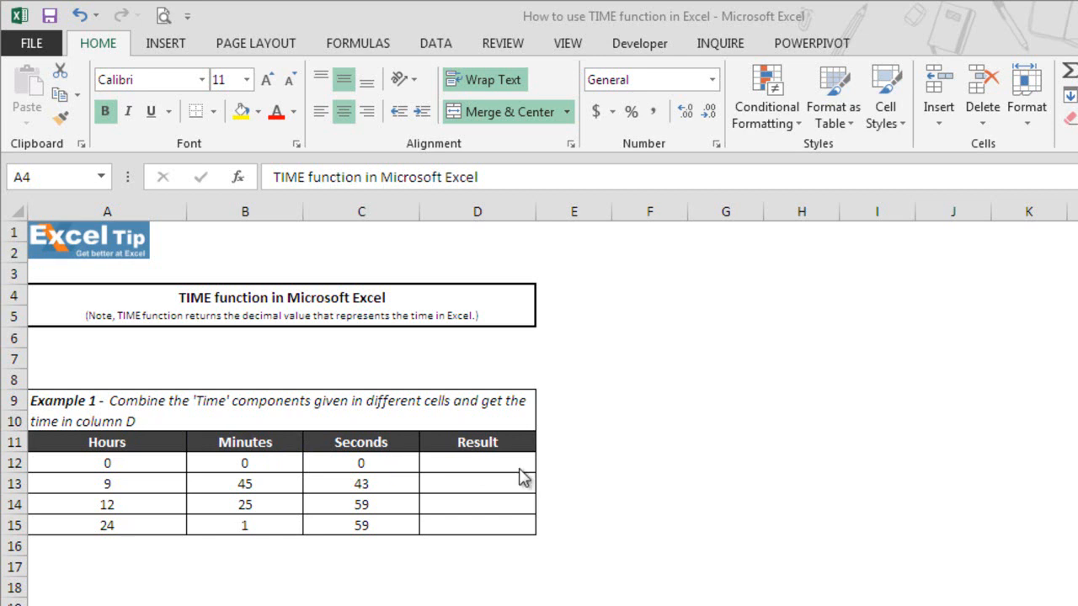
Start a =TIME( formula in the first Result cell D12, showing the argument tooltip.
click(478, 461)
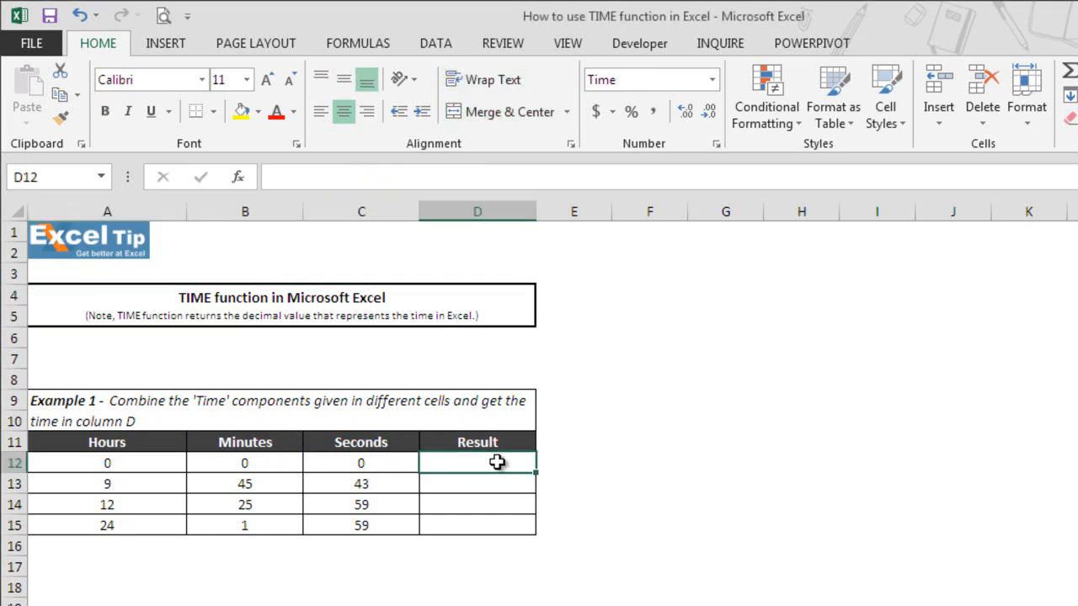
text(=tim)
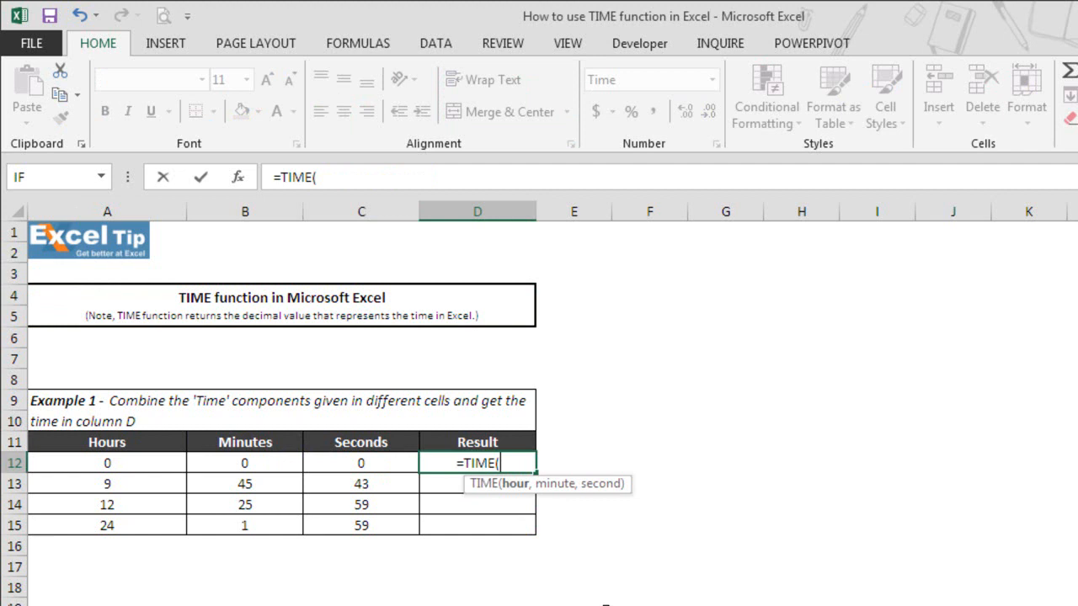
mouse_move(508, 497)
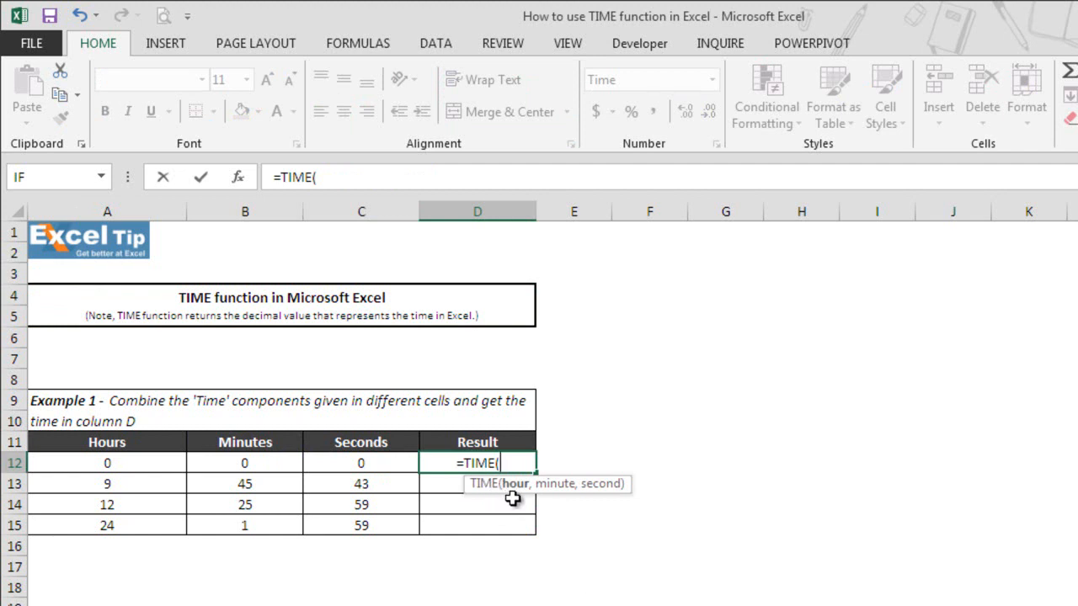
mouse_move(514, 492)
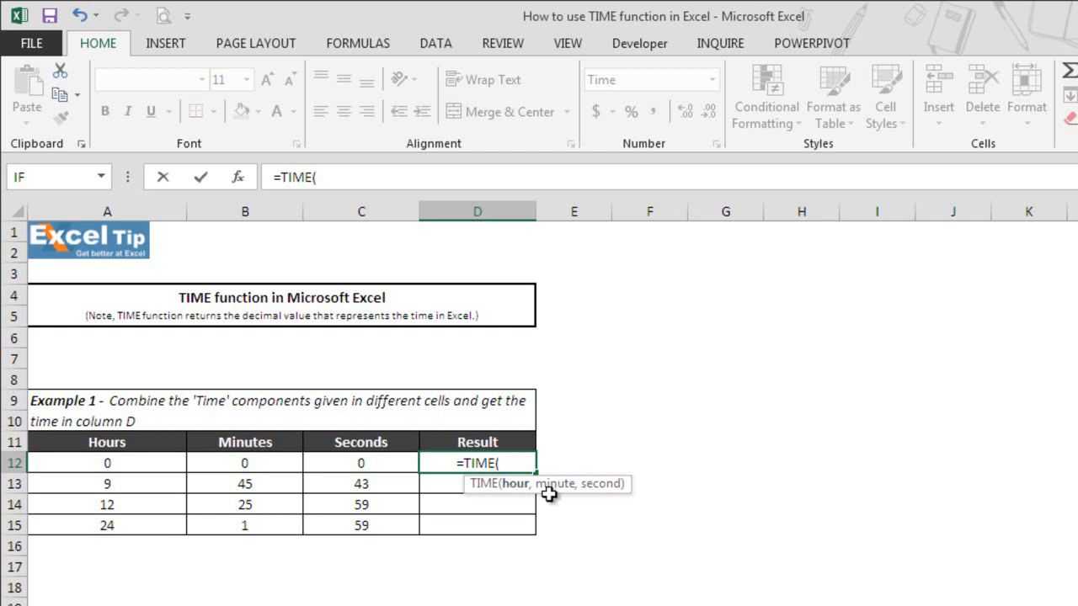
mouse_move(552, 495)
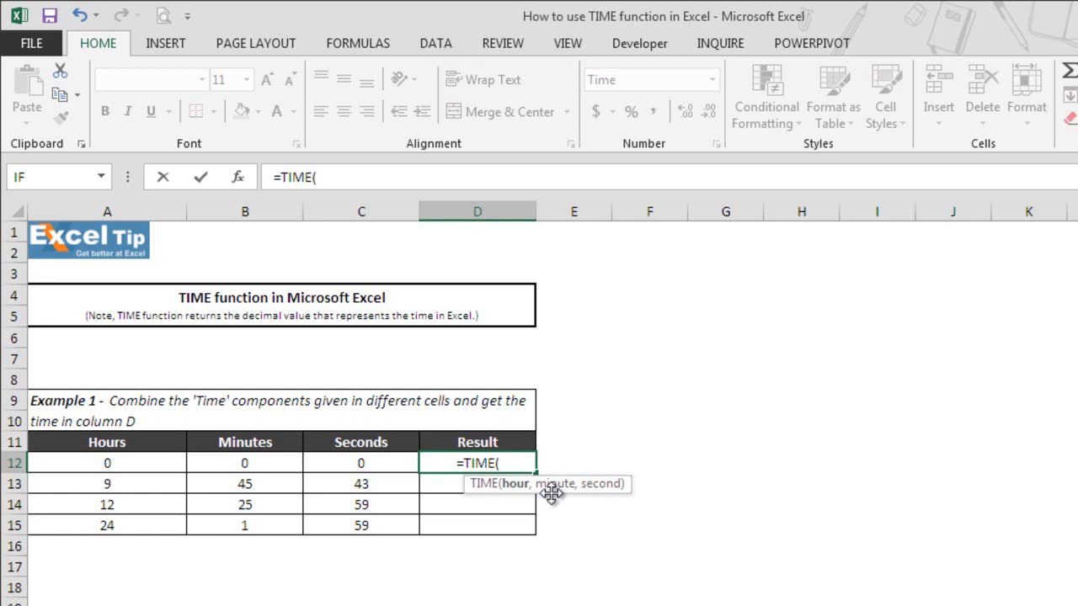
mouse_move(603, 499)
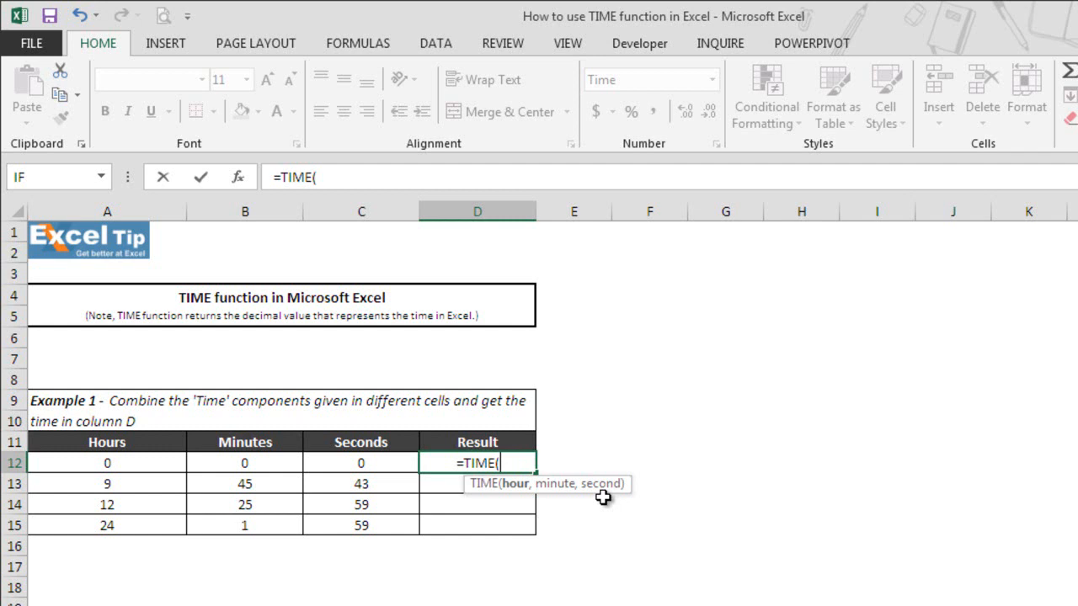
mouse_move(143, 465)
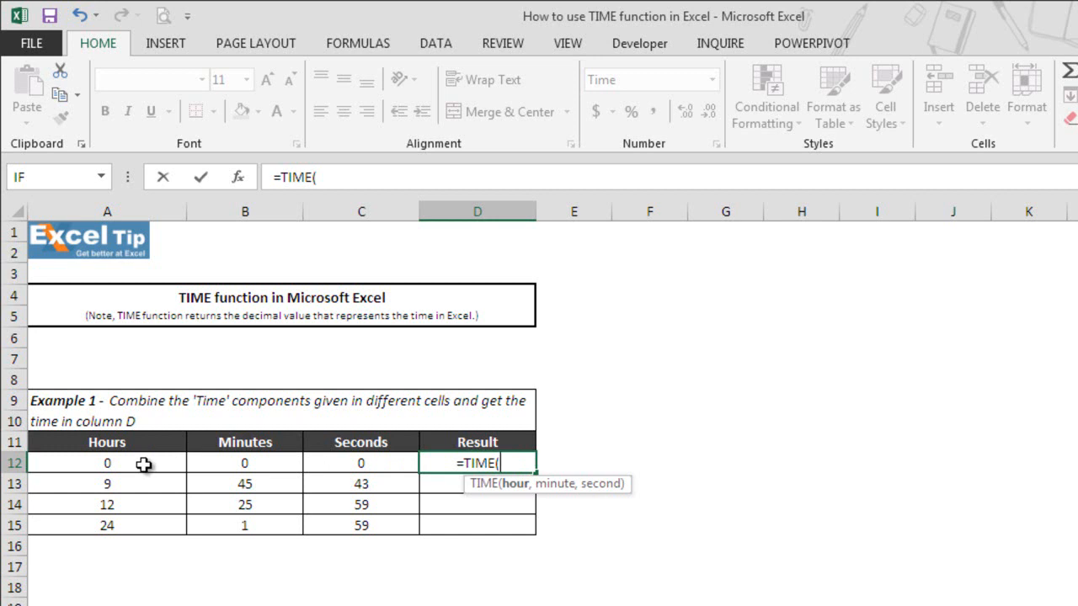
Complete D12 as =TIME(A12,B12,C12), returning 12:00:00 AM.
click(108, 463)
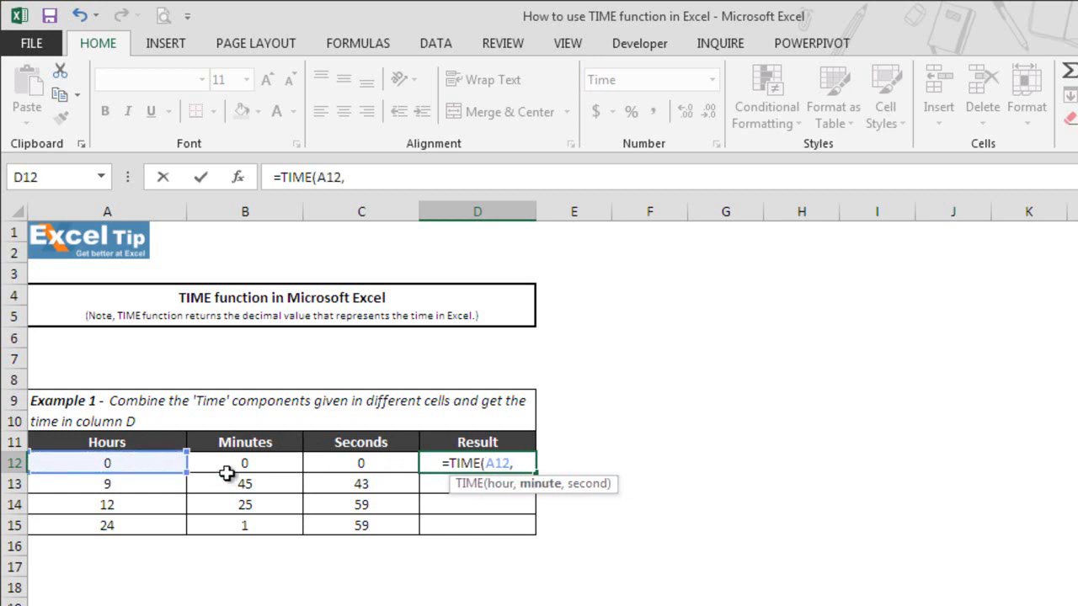
click(246, 462)
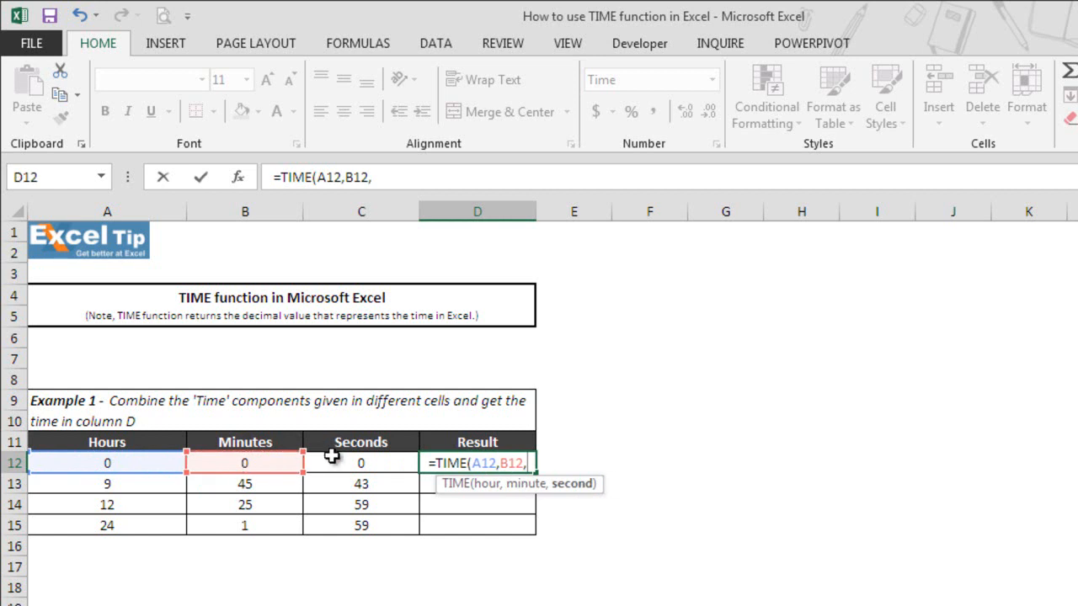
click(360, 464)
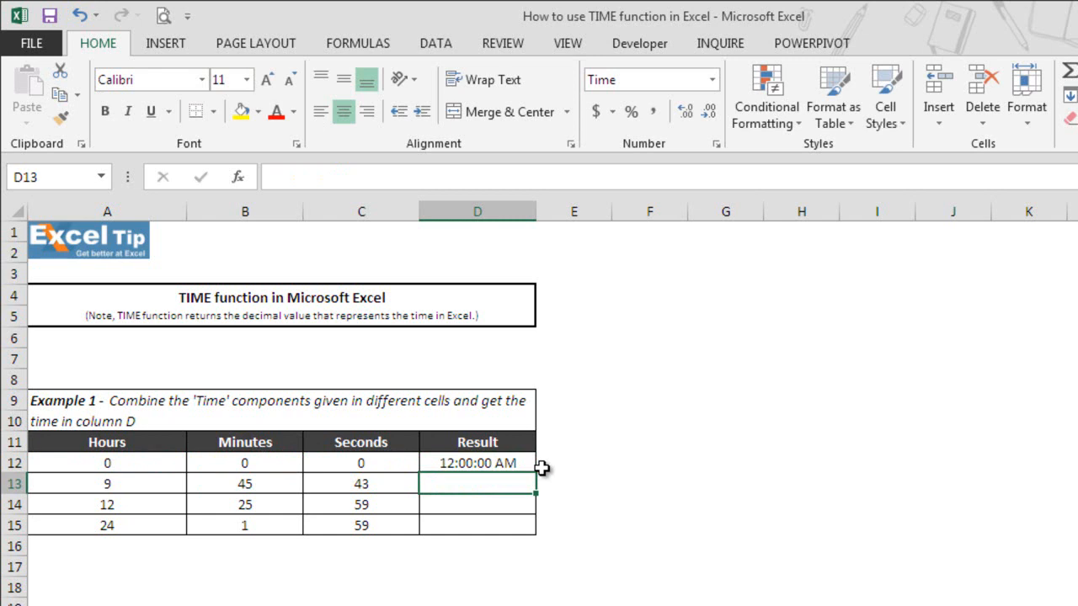
mouse_move(137, 446)
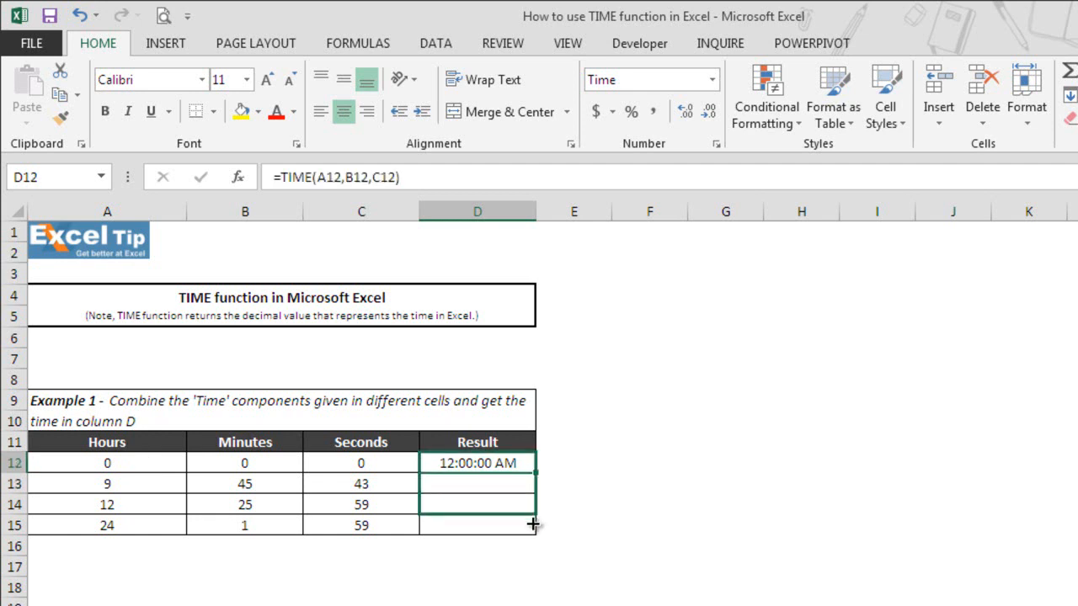
Fill the TIME formula down D12:D15, giving 12:00:00 AM, 9:45:43 AM, 12:25:59 PM, 12:01:59 AM.
drag(532, 461, 532, 526)
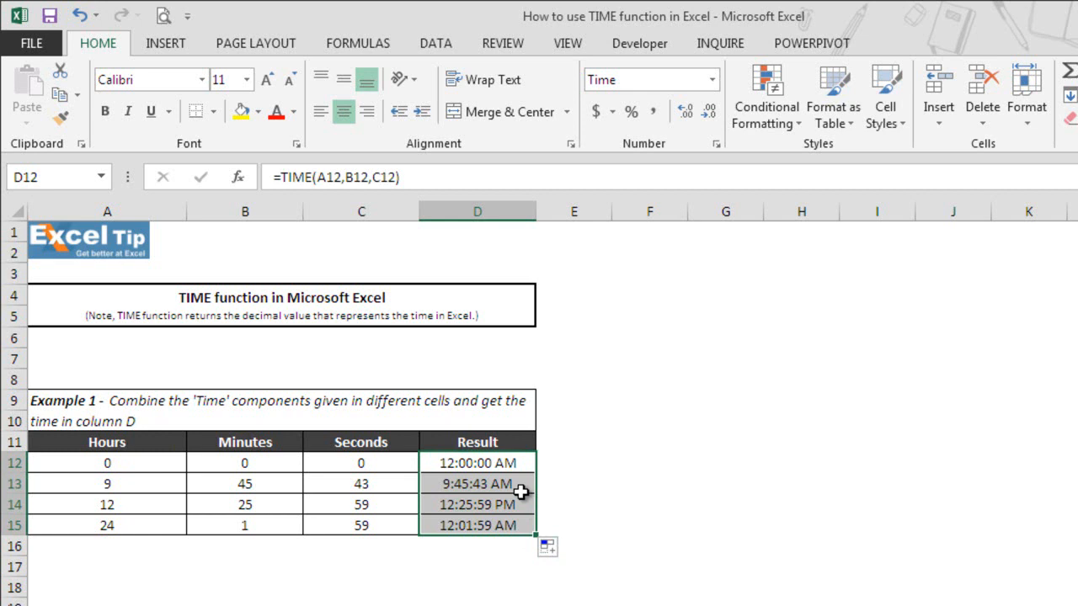
click(479, 484)
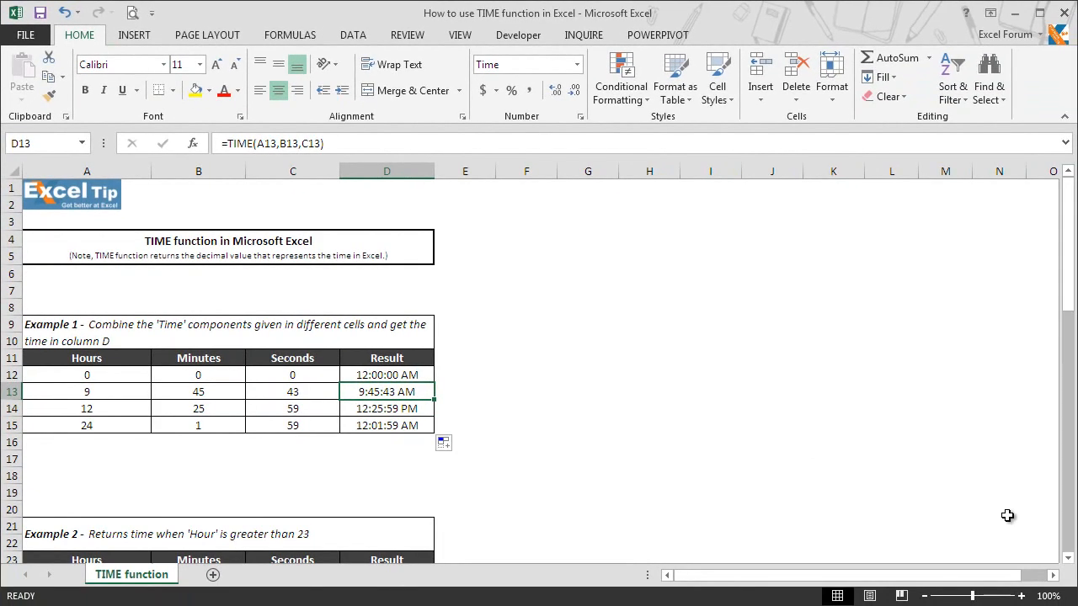
scroll(down, 3)
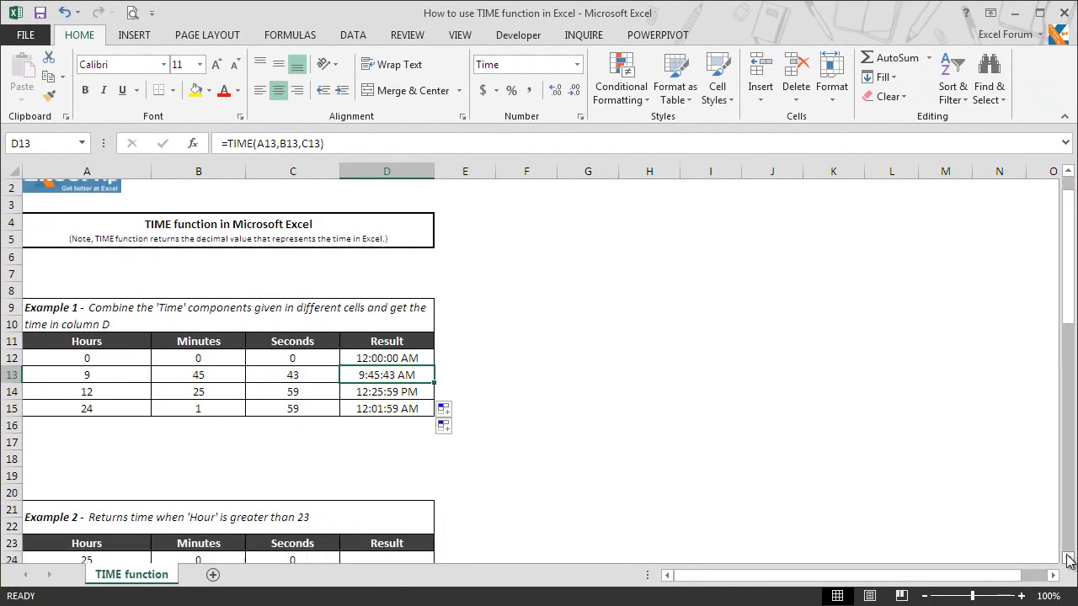
scroll(down, 3)
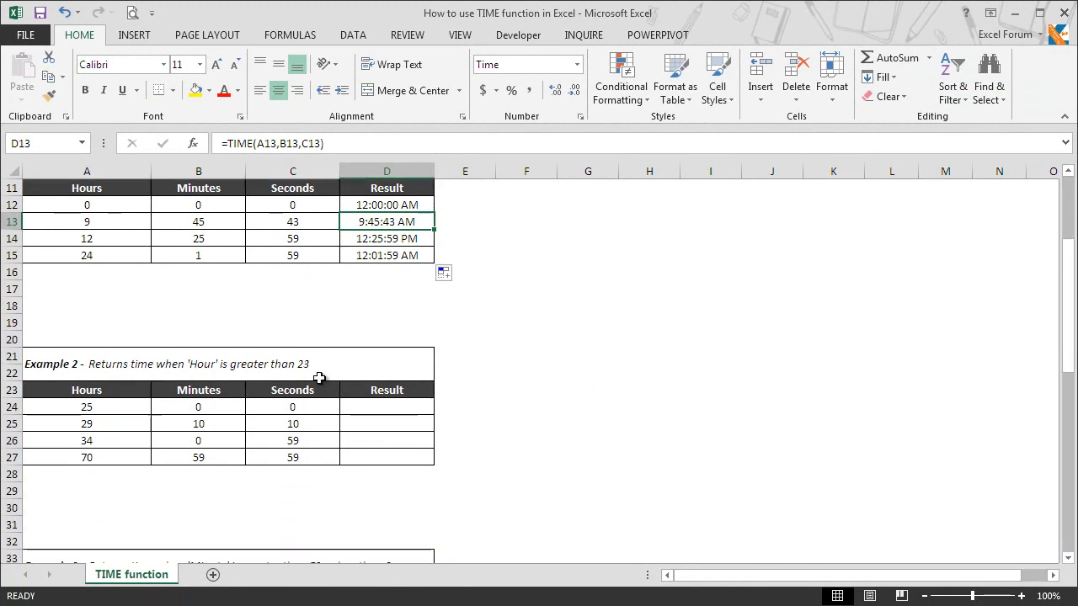
mouse_move(293, 387)
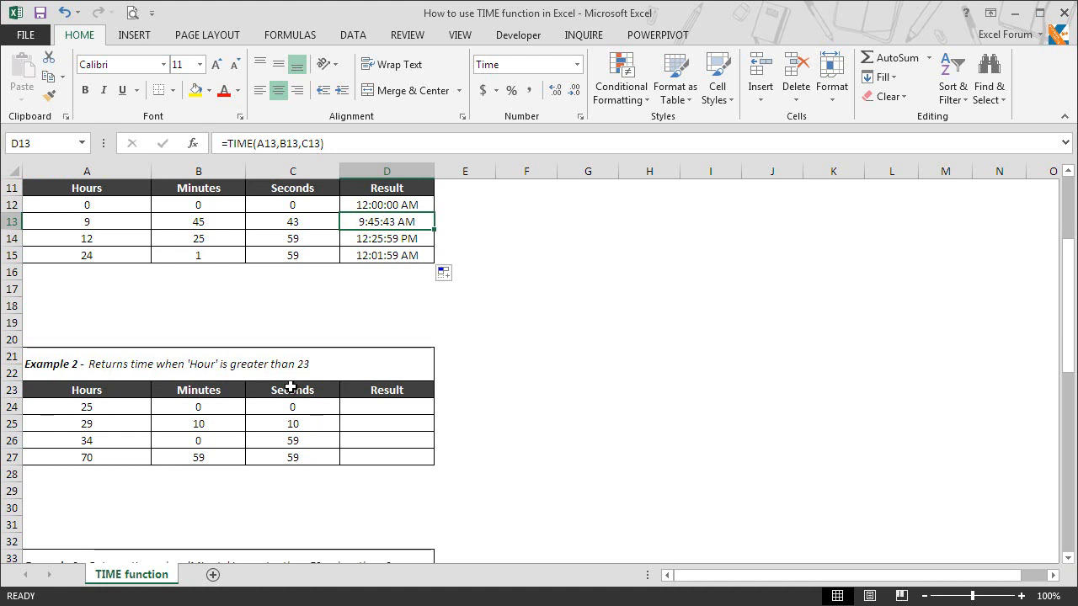
mouse_move(114, 421)
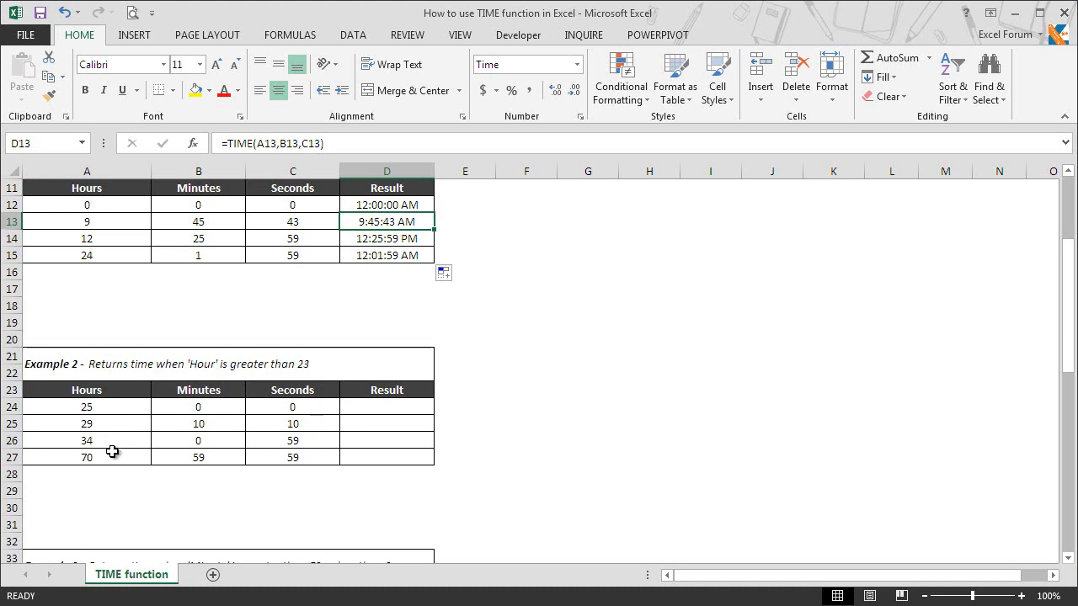
mouse_move(111, 455)
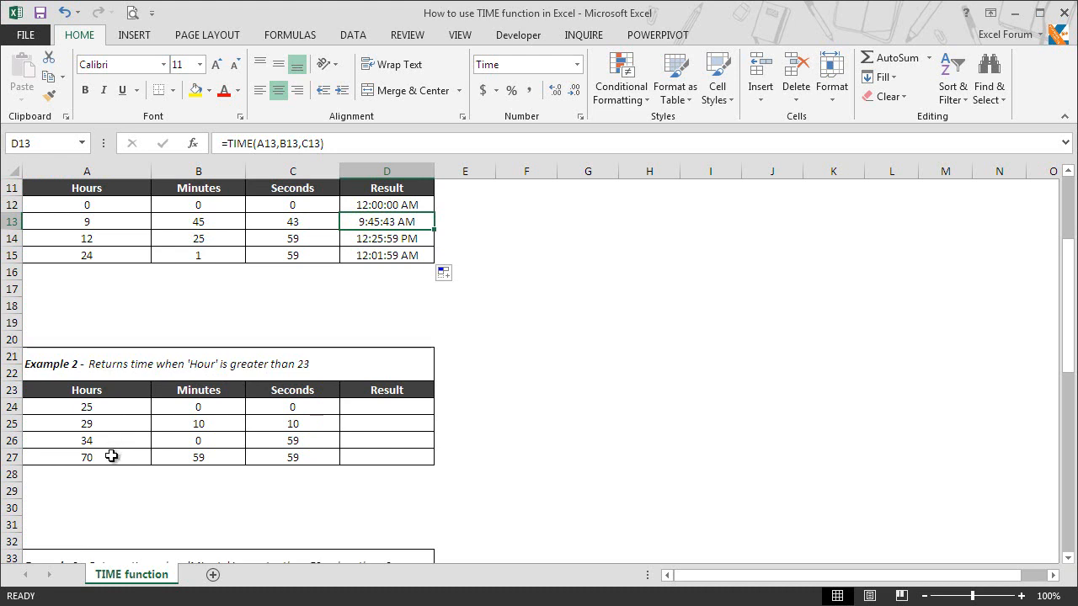
click(387, 406)
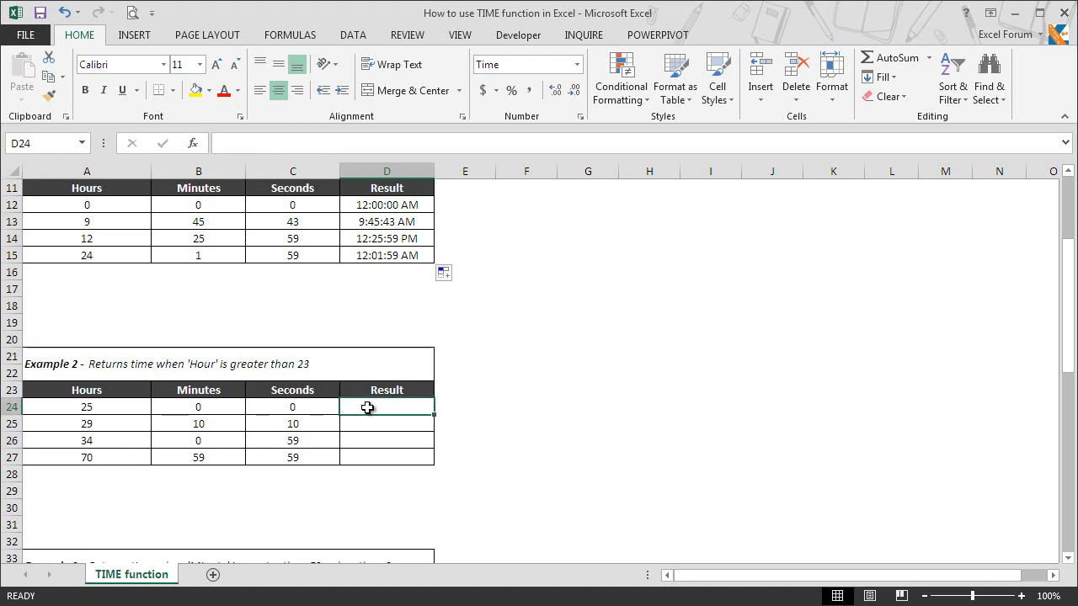
Enter =TIME(A24,B24,C24) in D24, returning 1:00:00 AM for 25 hours.
text(=time)
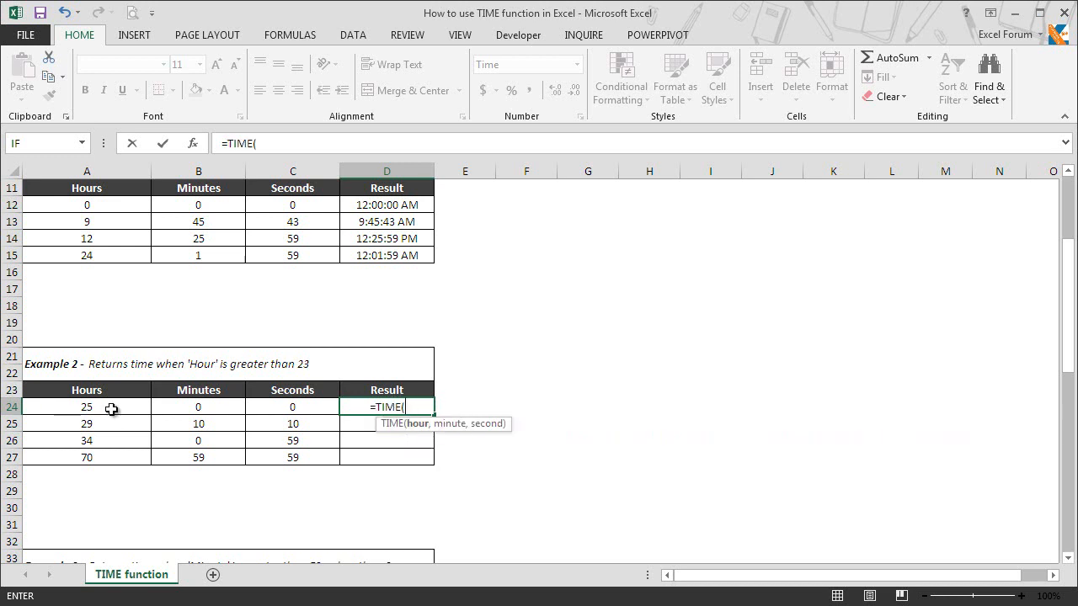
click(88, 406)
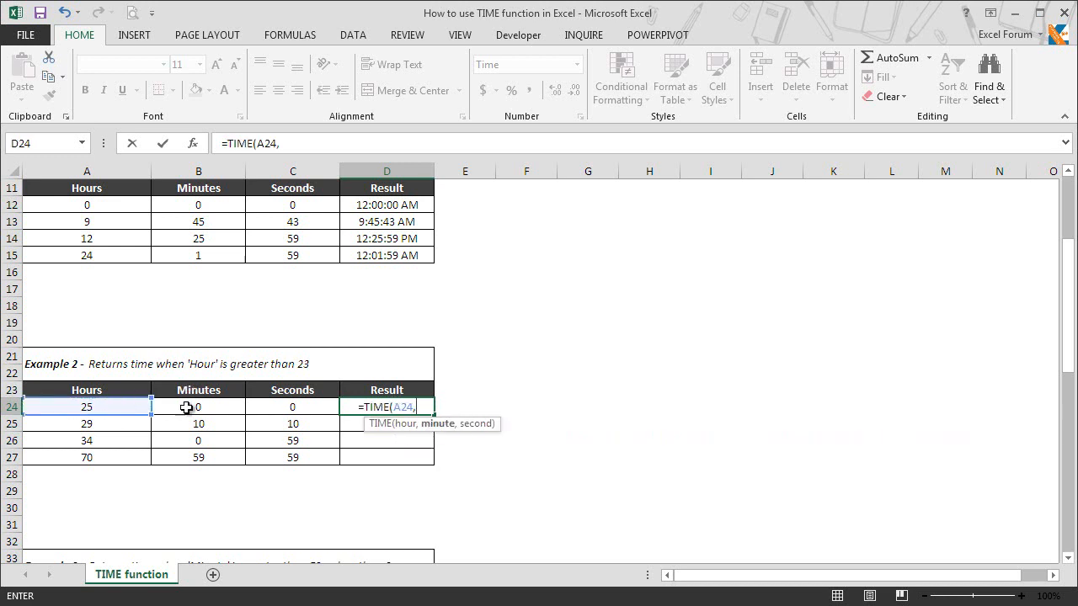
click(198, 406)
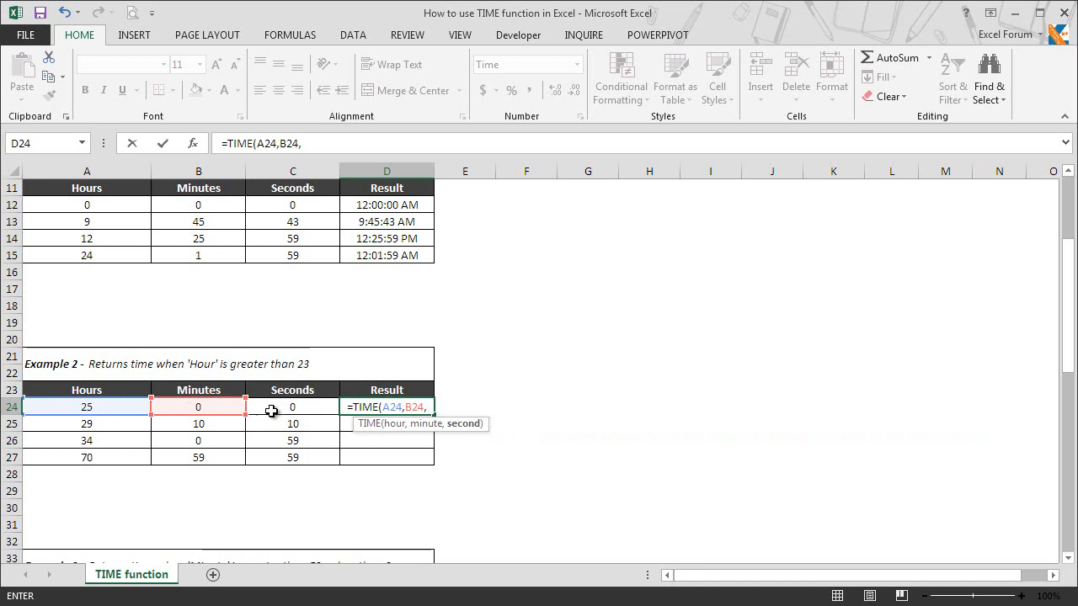
click(293, 406)
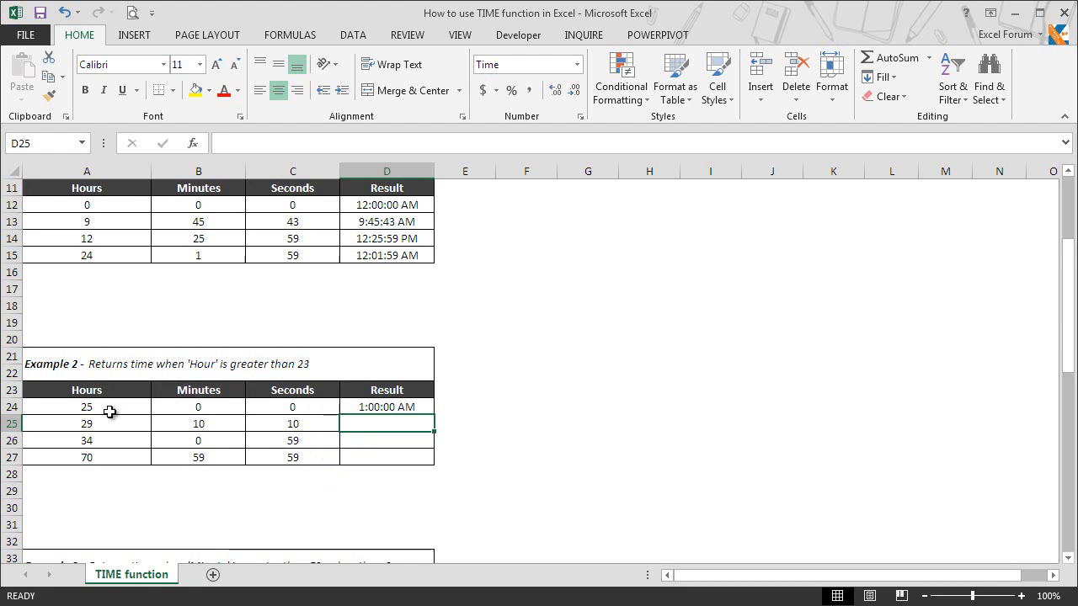
mouse_move(163, 411)
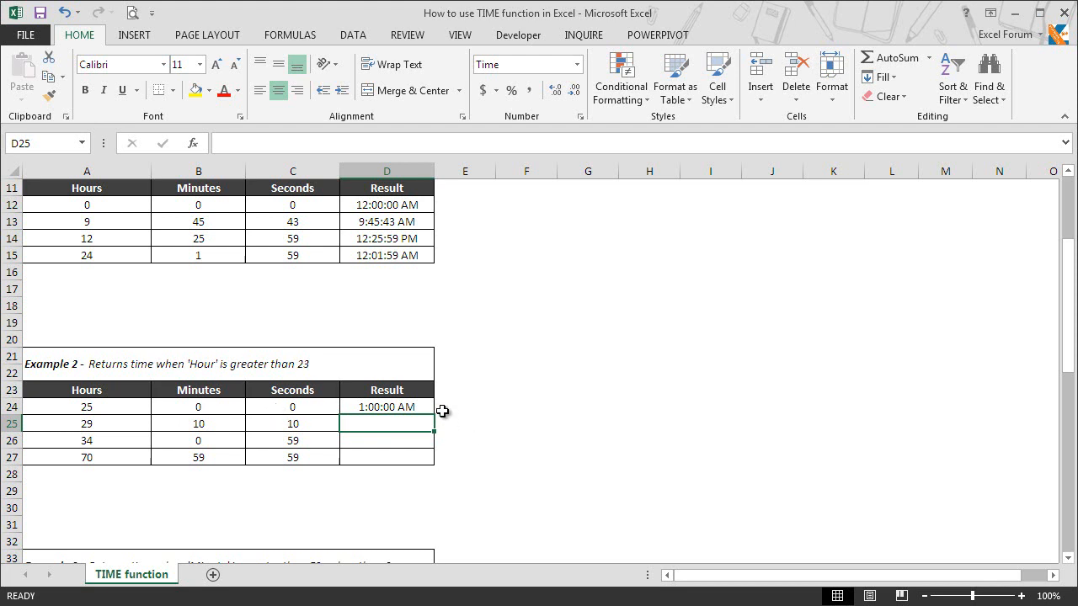
Fill D24's formula down to D27, giving 5:10:10 AM, 10:00:59 AM and 10:59:59 PM.
click(388, 406)
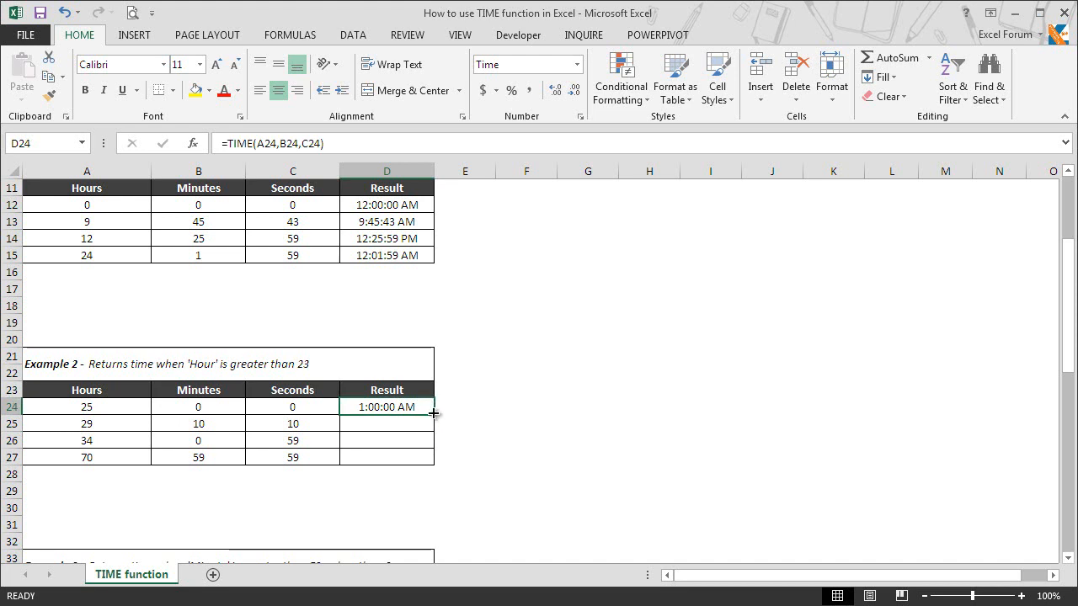
drag(435, 414, 434, 469)
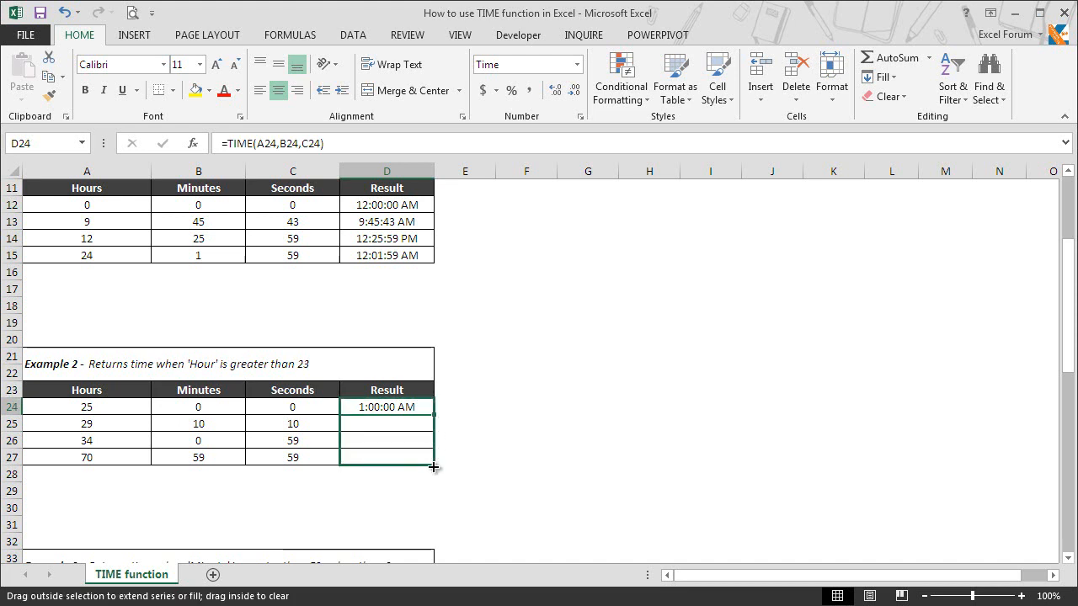
drag(435, 405, 435, 459)
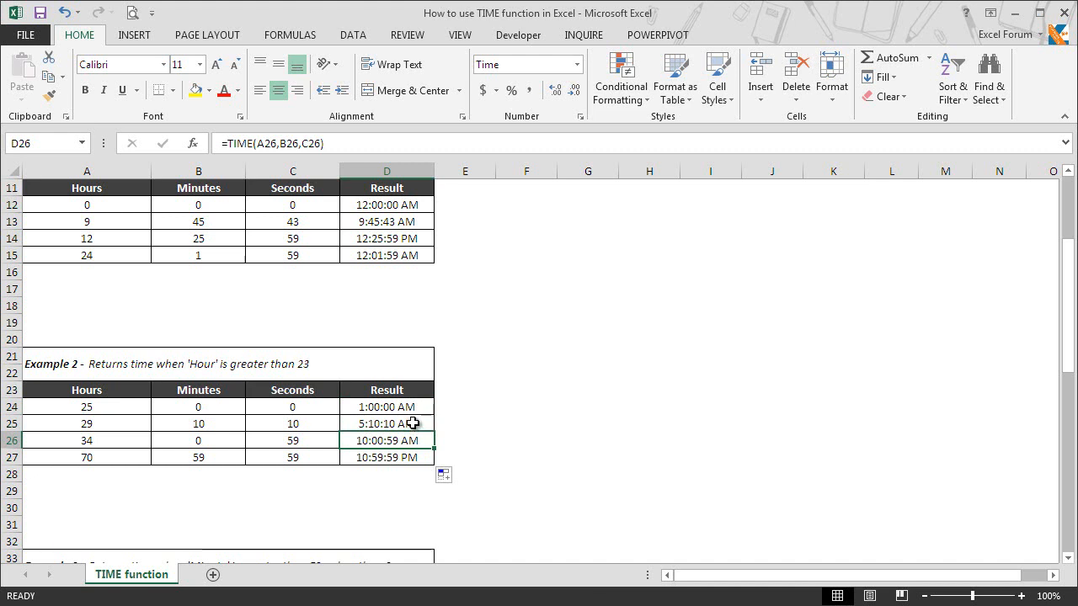
mouse_move(512, 468)
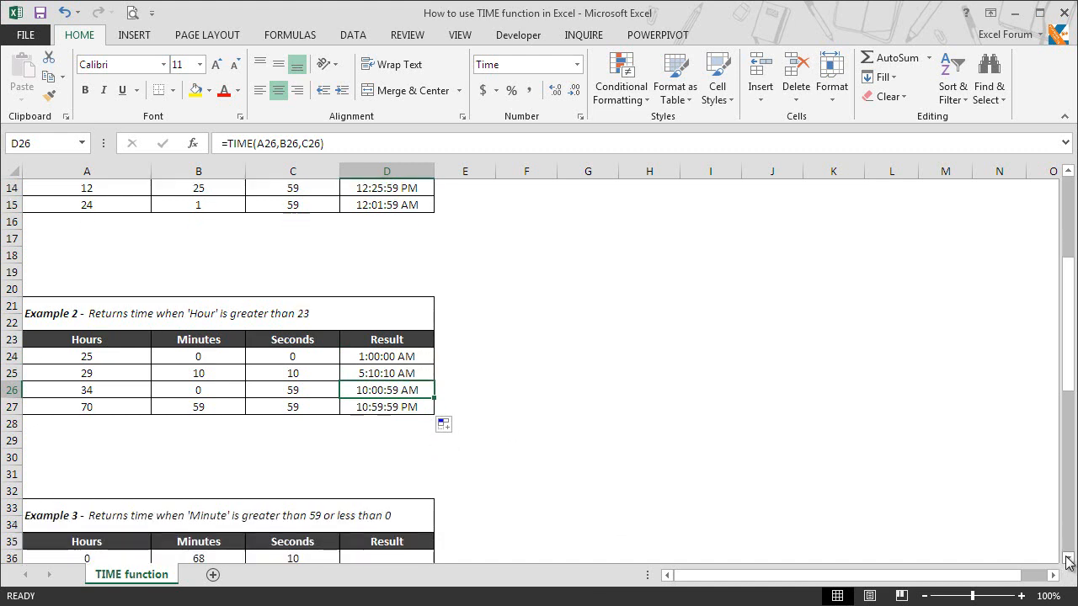
Scroll down to the Example 3 table where minutes exceed 59 or fall below 0.
scroll(down, 3)
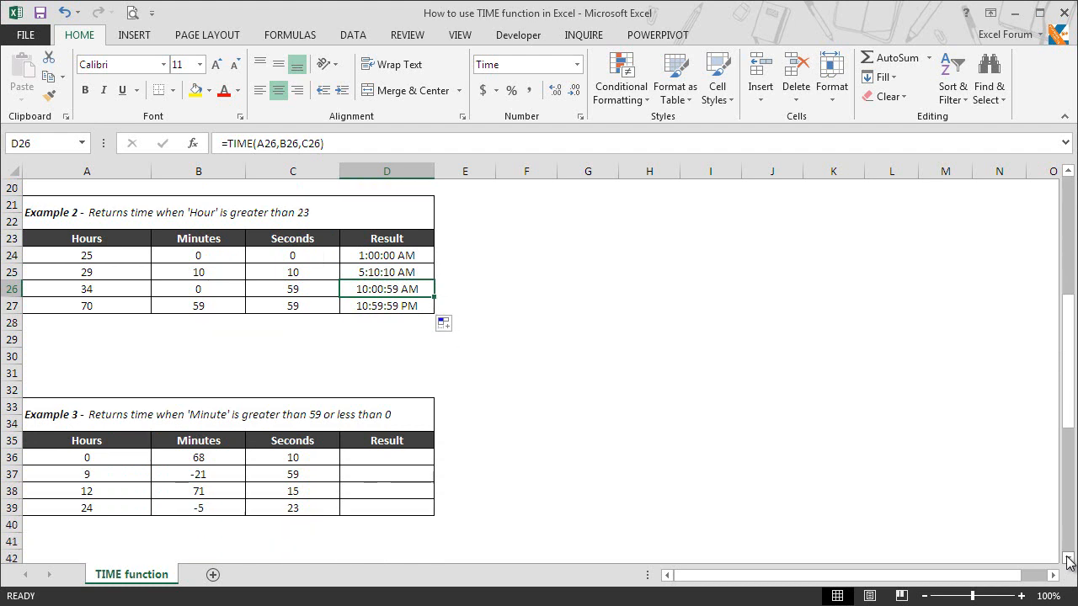
scroll(down, 3)
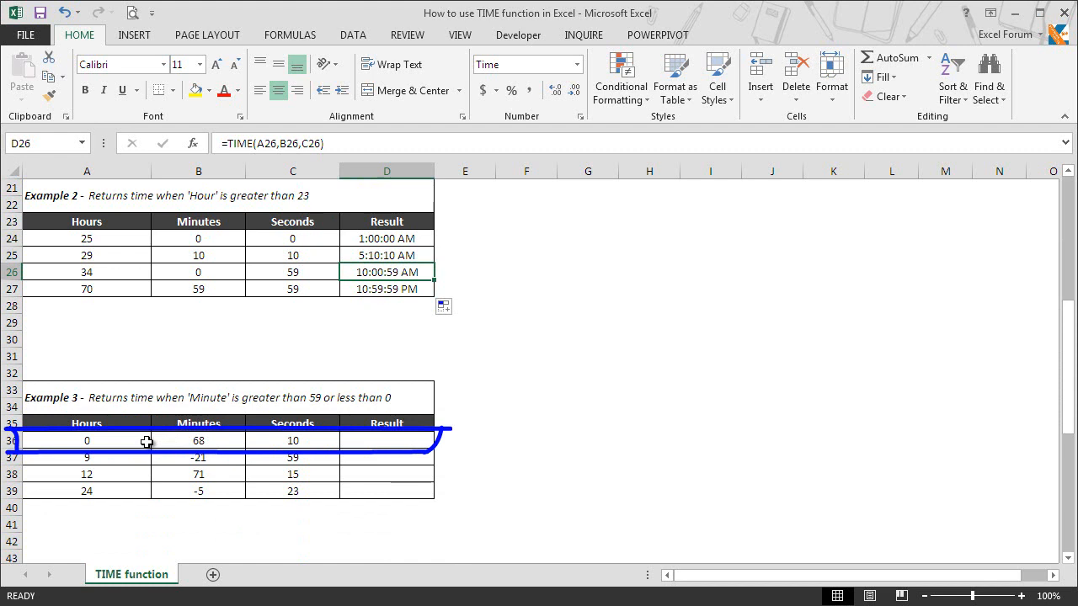
mouse_move(239, 465)
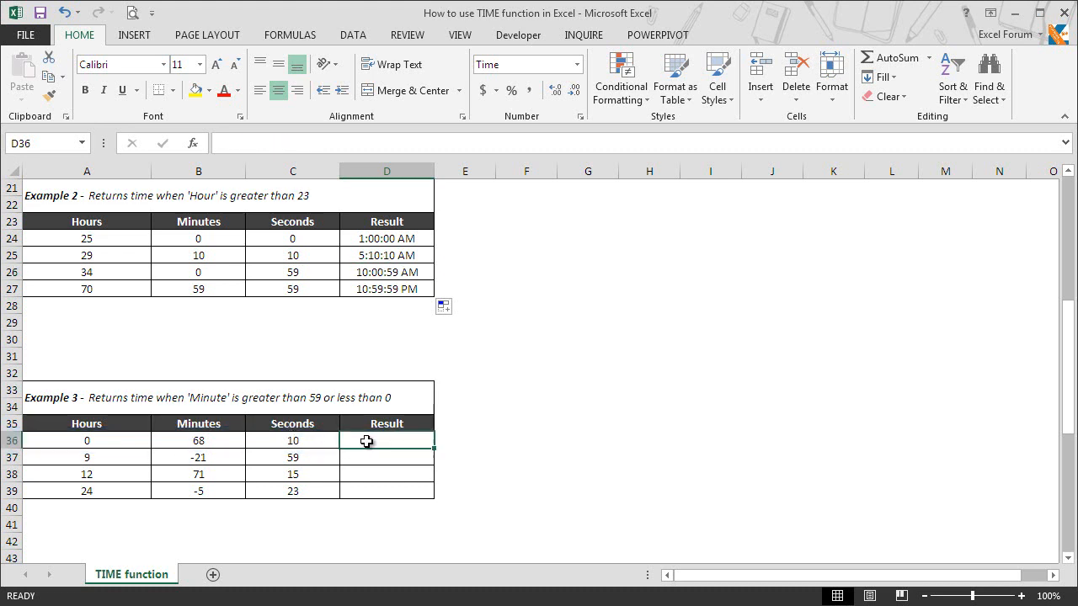
Enter =TIME(A36,B36,C36) in D36, returning 1:08:10 AM for 68 minutes.
click(88, 442)
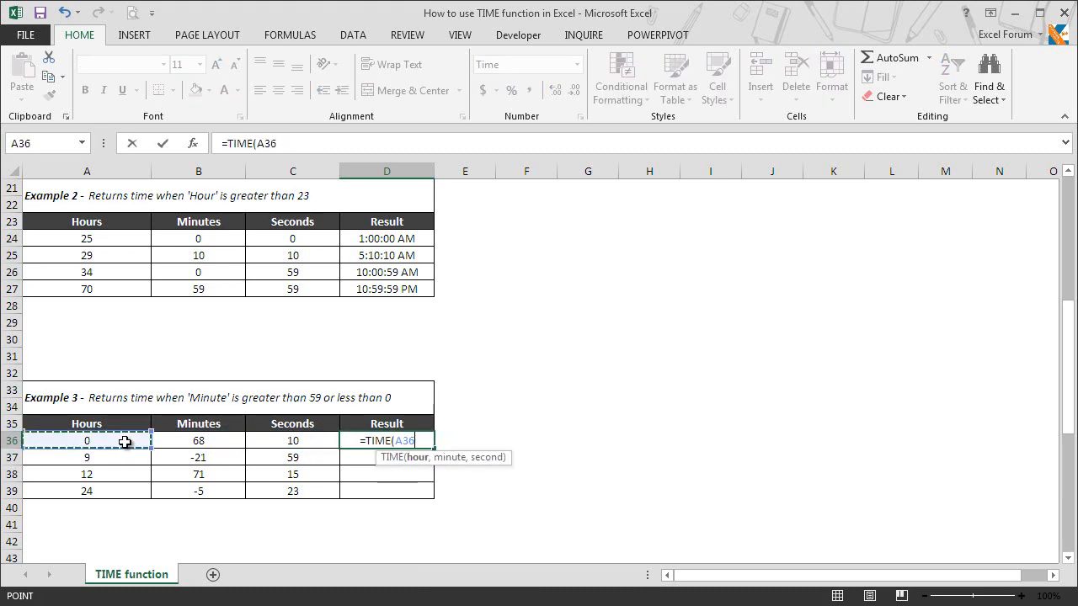
click(199, 441)
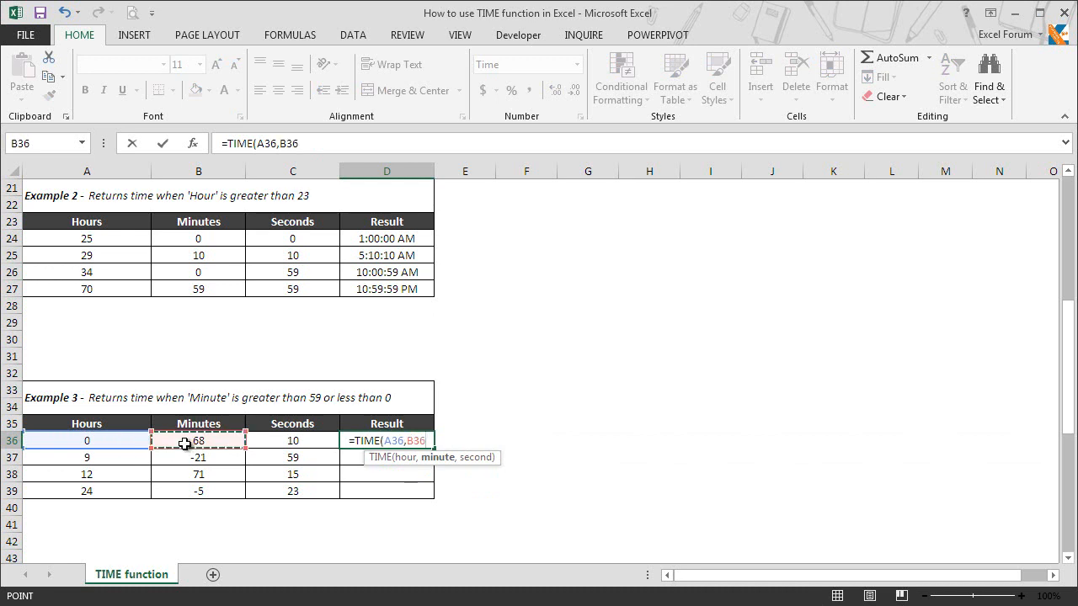
click(293, 441)
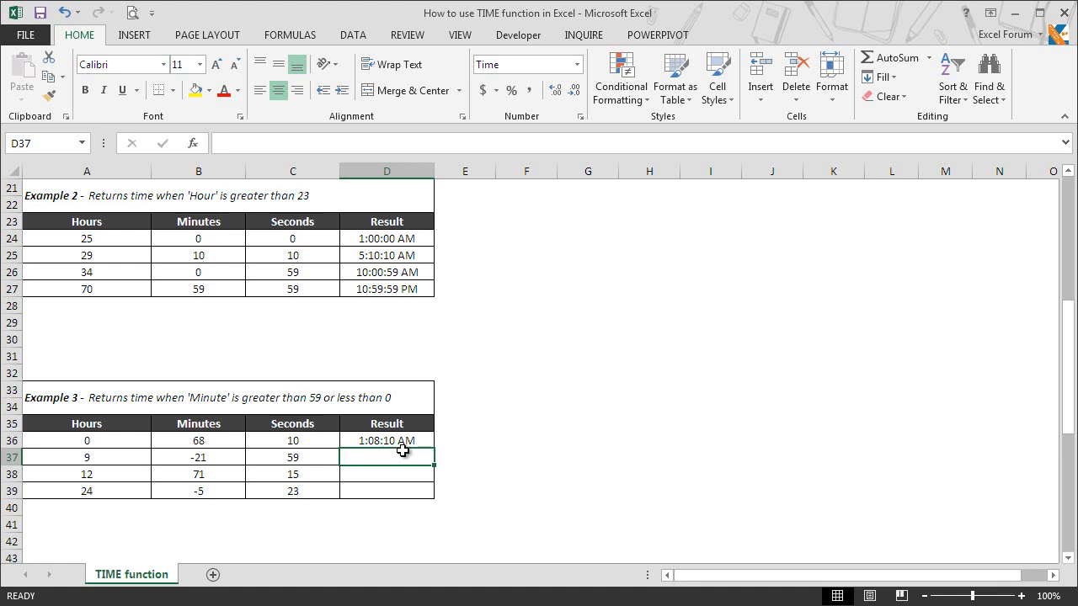
mouse_move(378, 455)
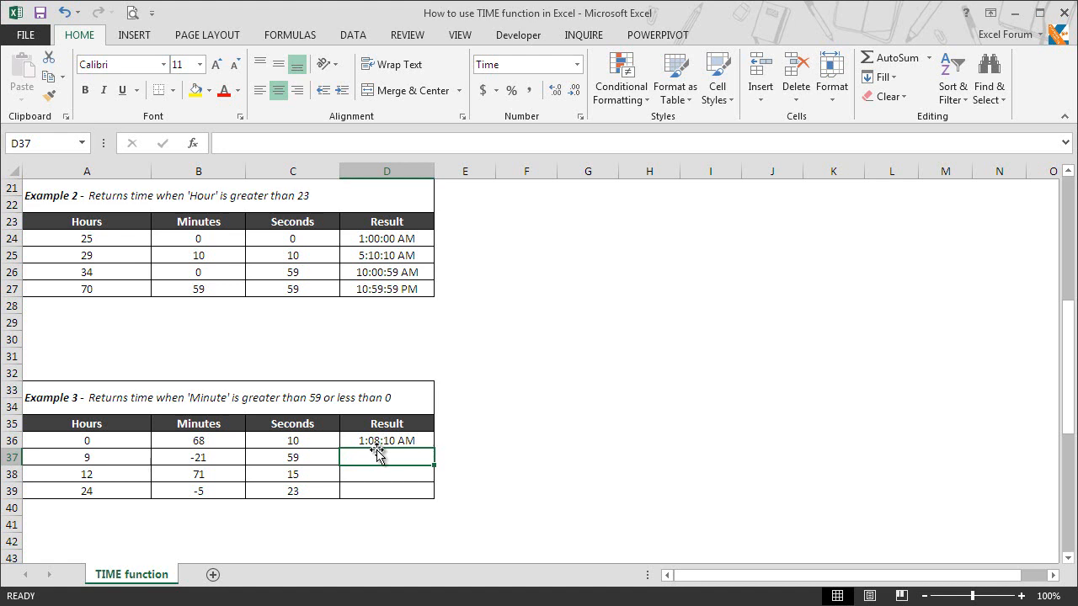
mouse_move(394, 449)
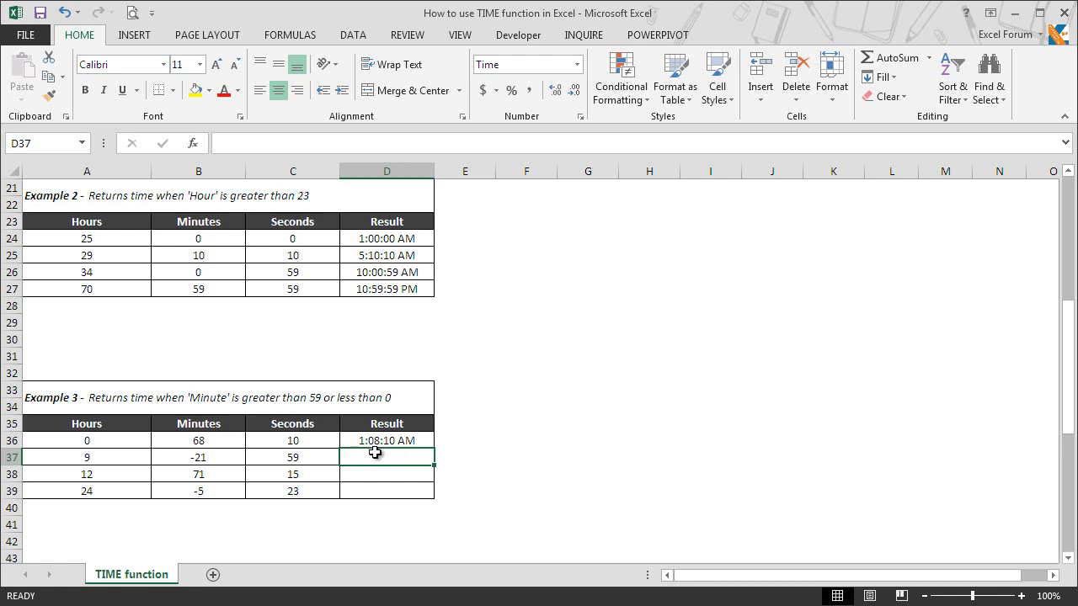
mouse_move(394, 454)
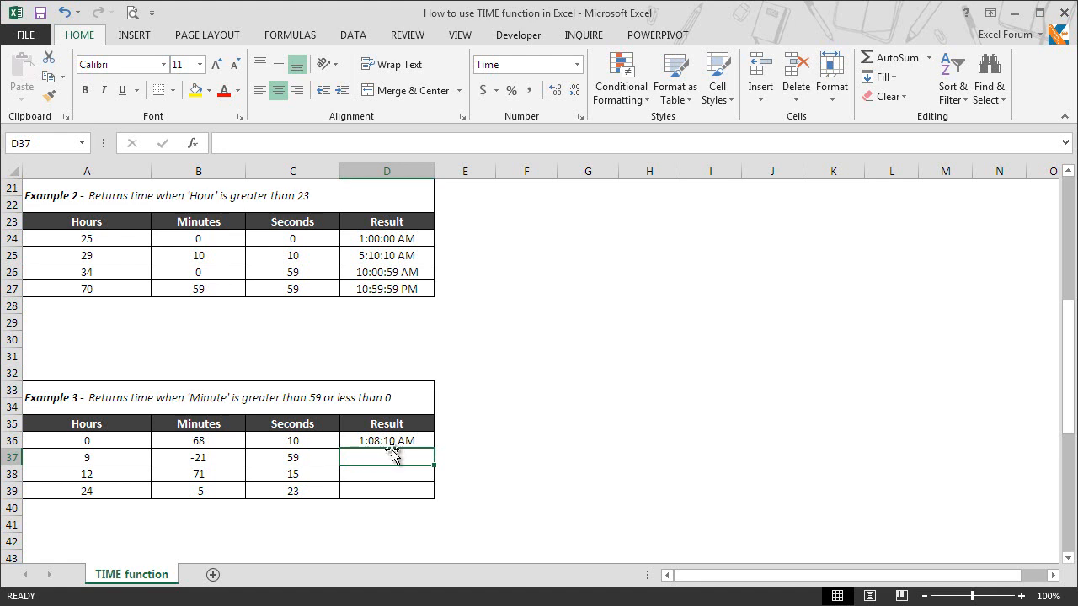
mouse_move(394, 455)
text(=TIME(A37,B37,C37))
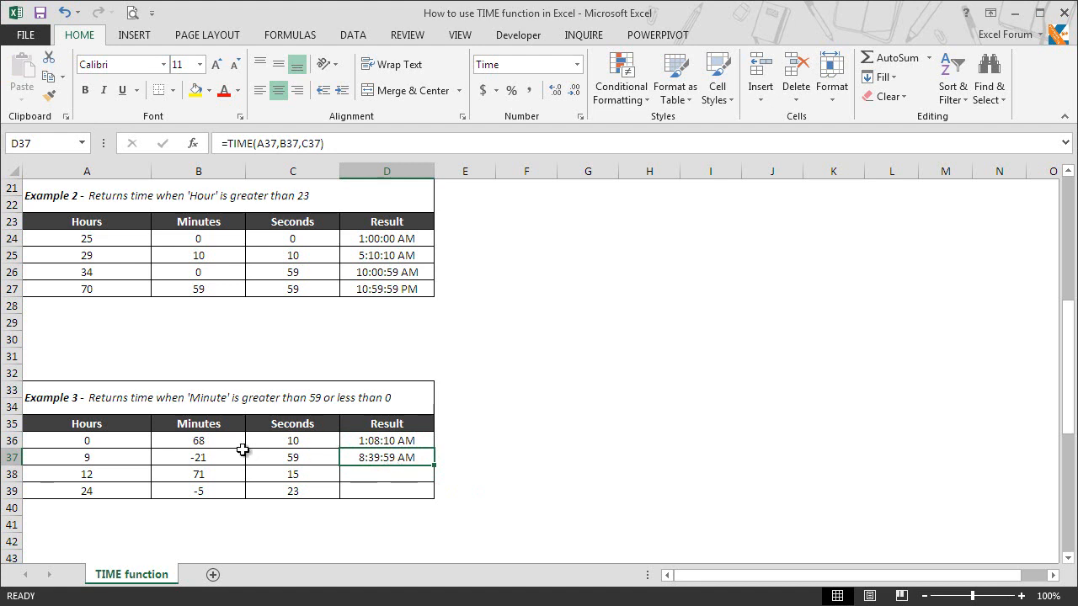
mouse_move(123, 458)
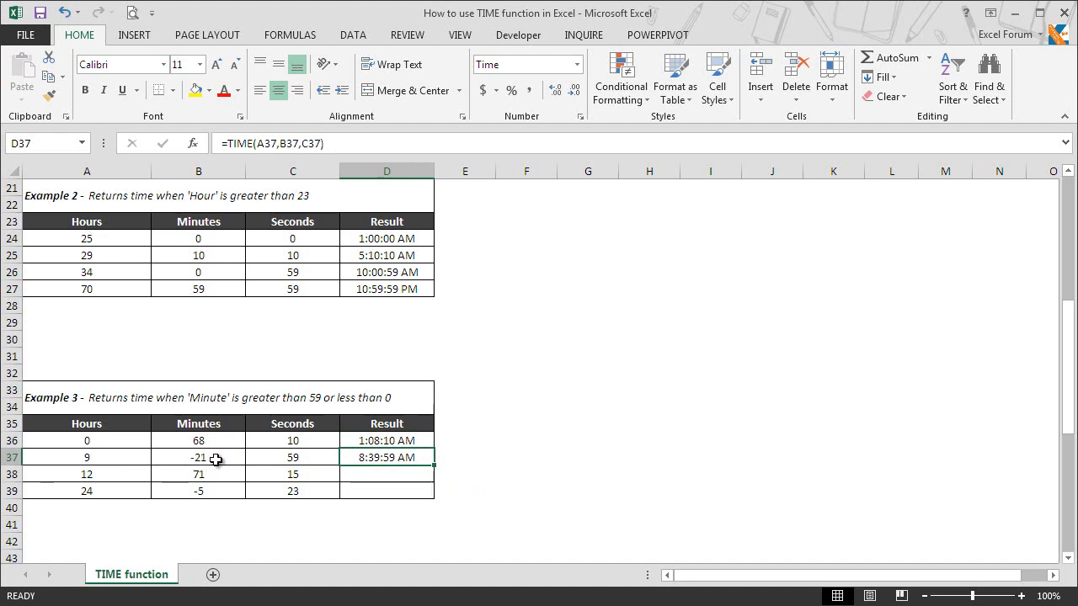
mouse_move(215, 459)
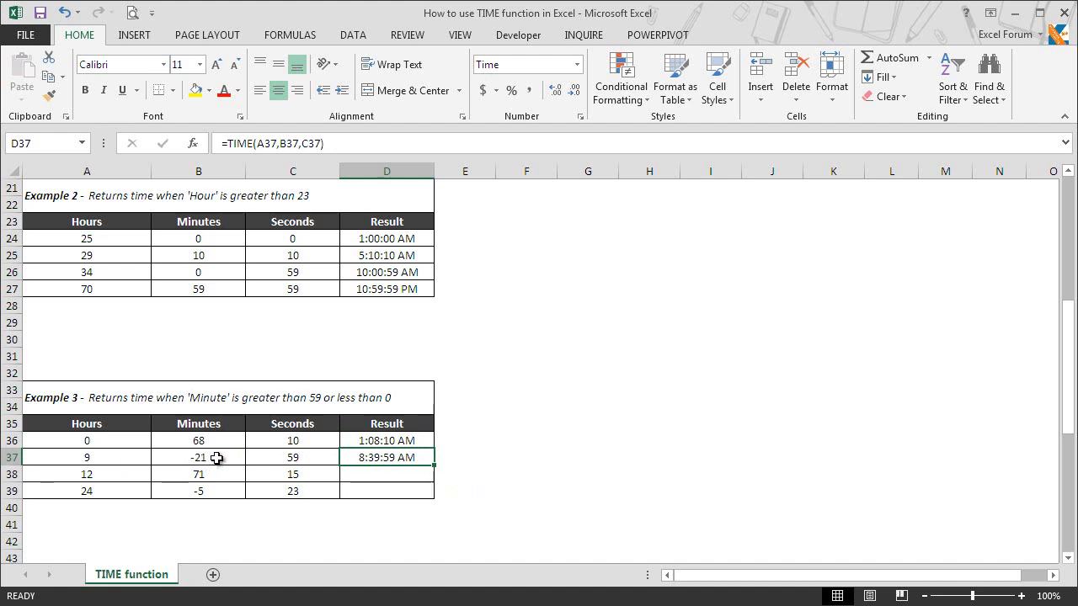
mouse_move(293, 458)
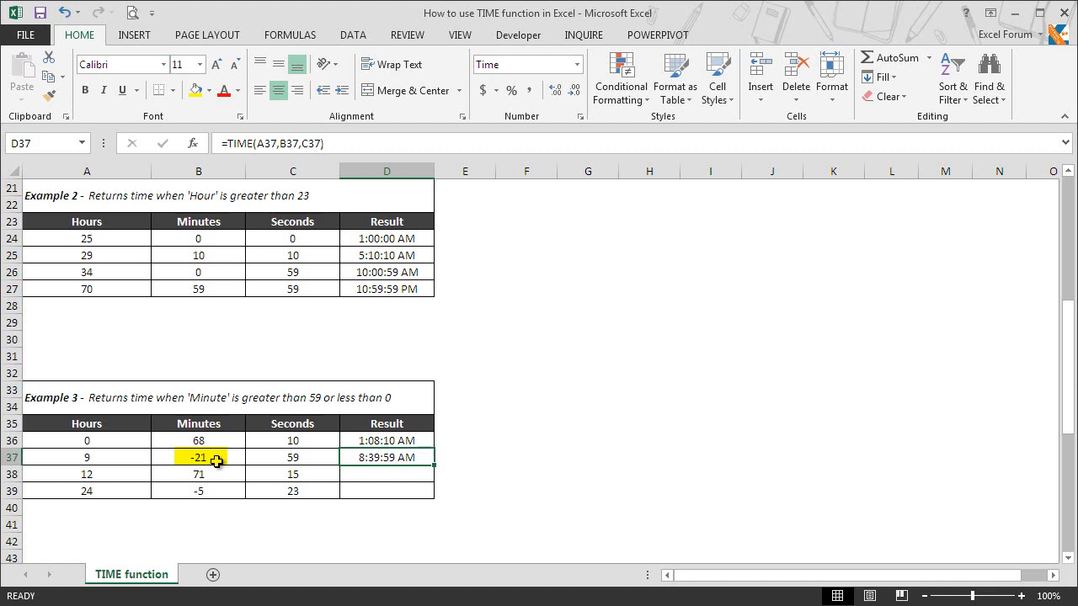
mouse_move(384, 458)
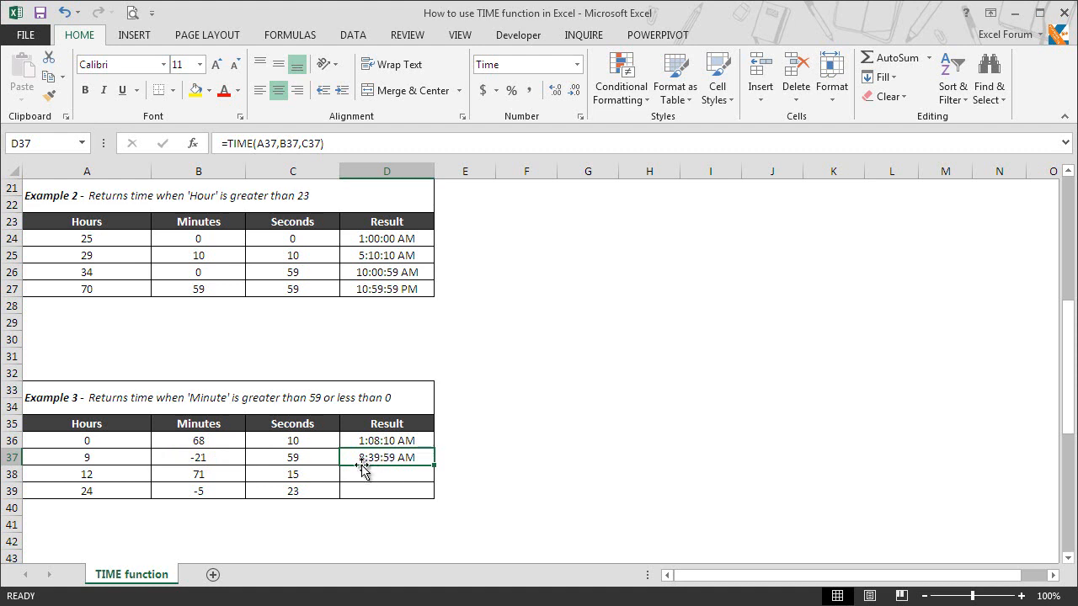
mouse_move(377, 463)
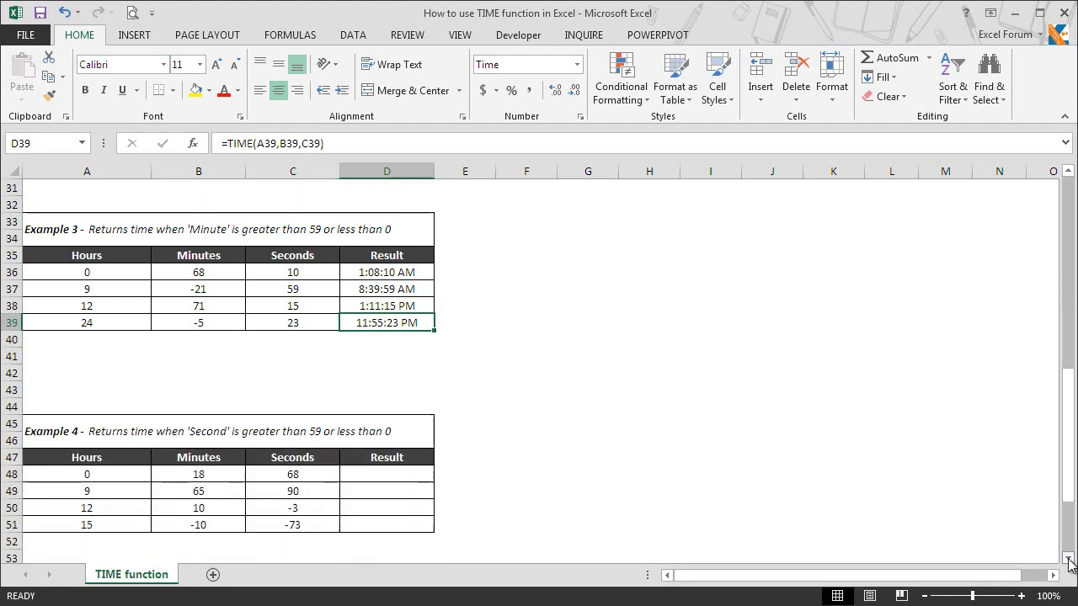
Enter =TIME(A48,B48,C48) in D48 for Example 4, returning 12:19:08 AM.
scroll(down, 3)
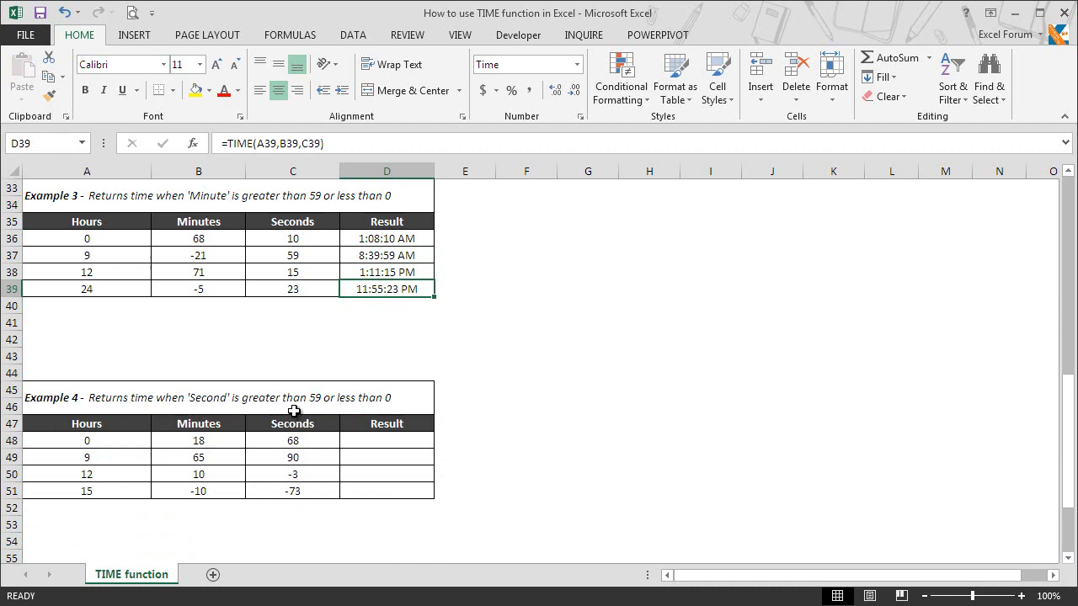
click(388, 441)
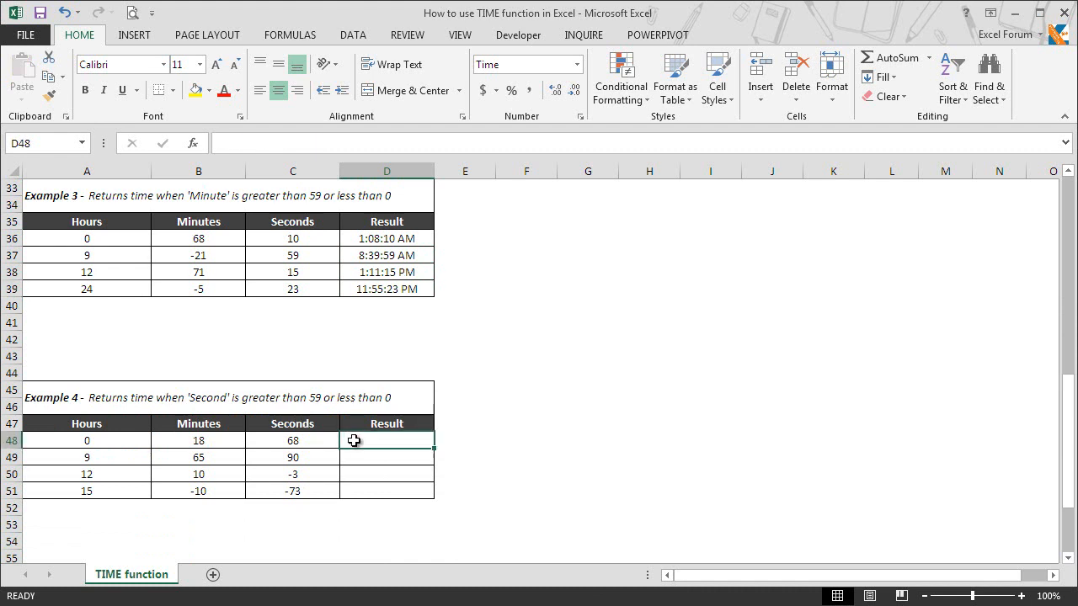
text(=TIME()
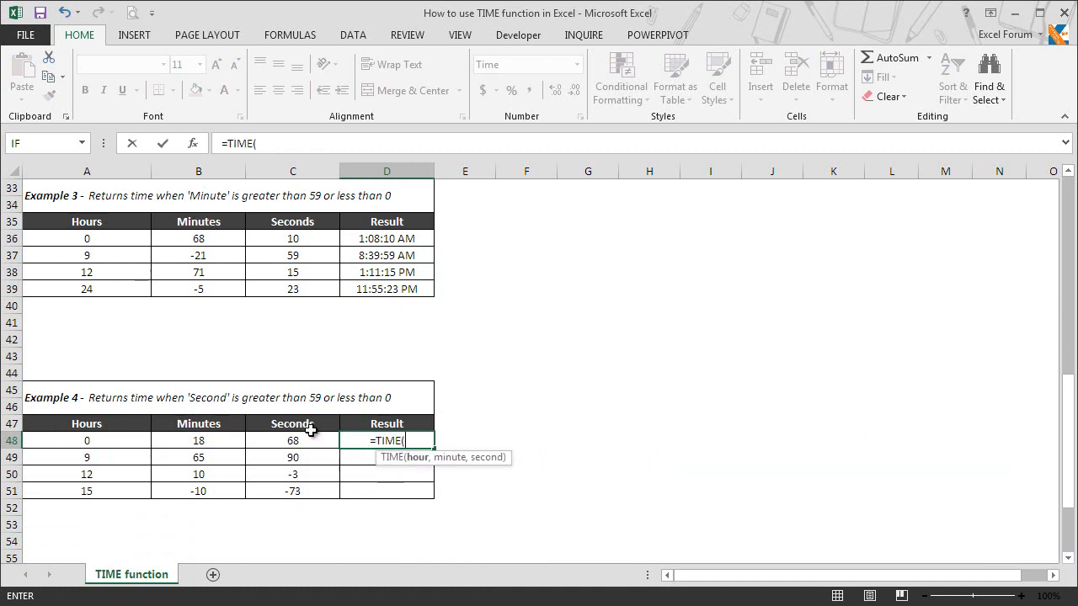
click(88, 441)
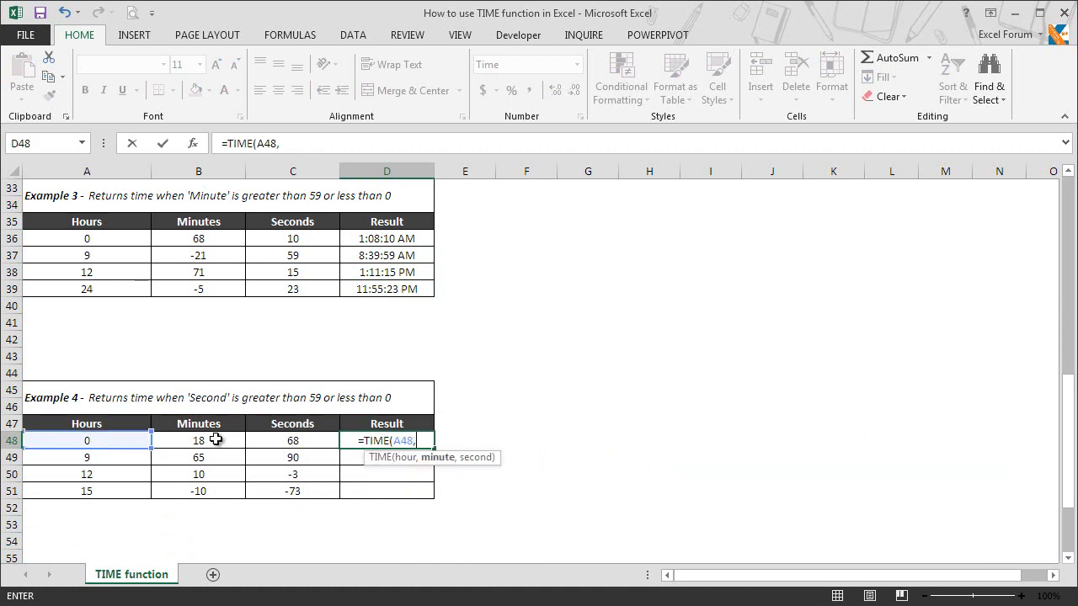
click(198, 440)
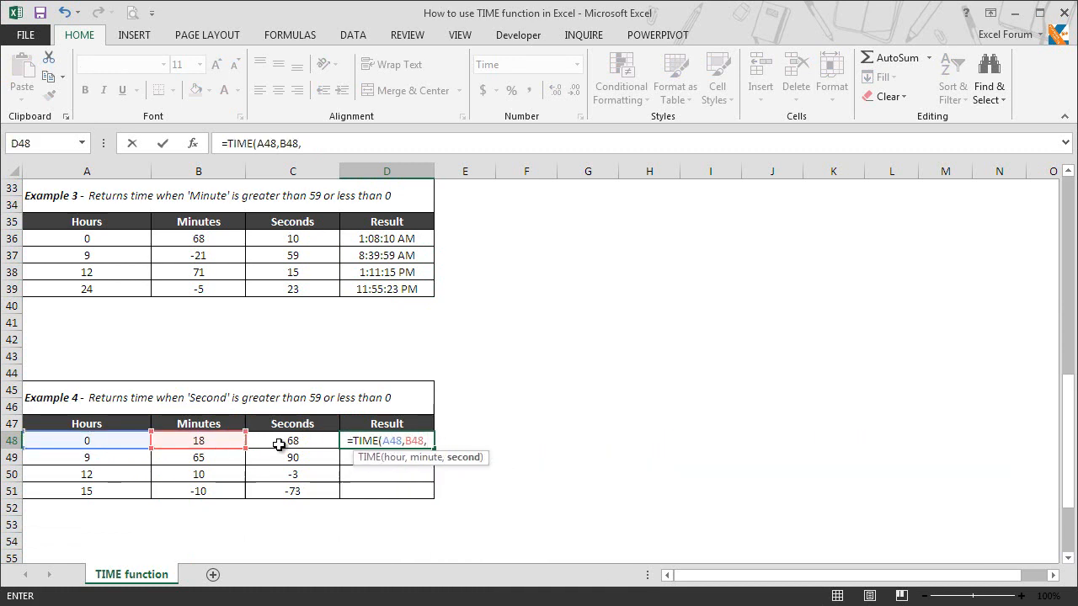
click(293, 441)
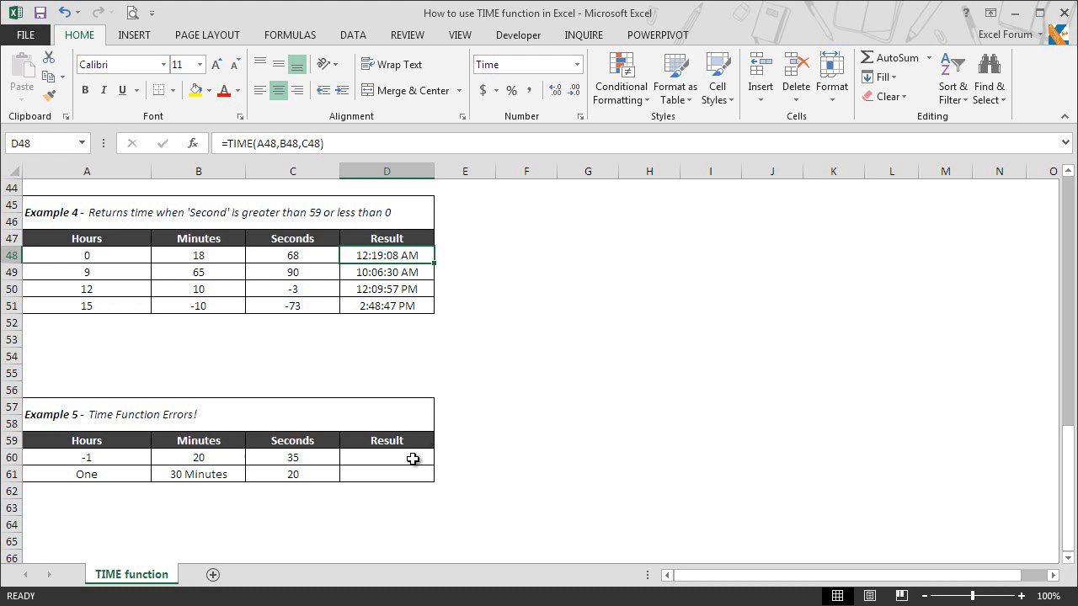
Enter =TIME(A60,B60,C60) in D60, returning #NUM! for -1 hours.
click(388, 458)
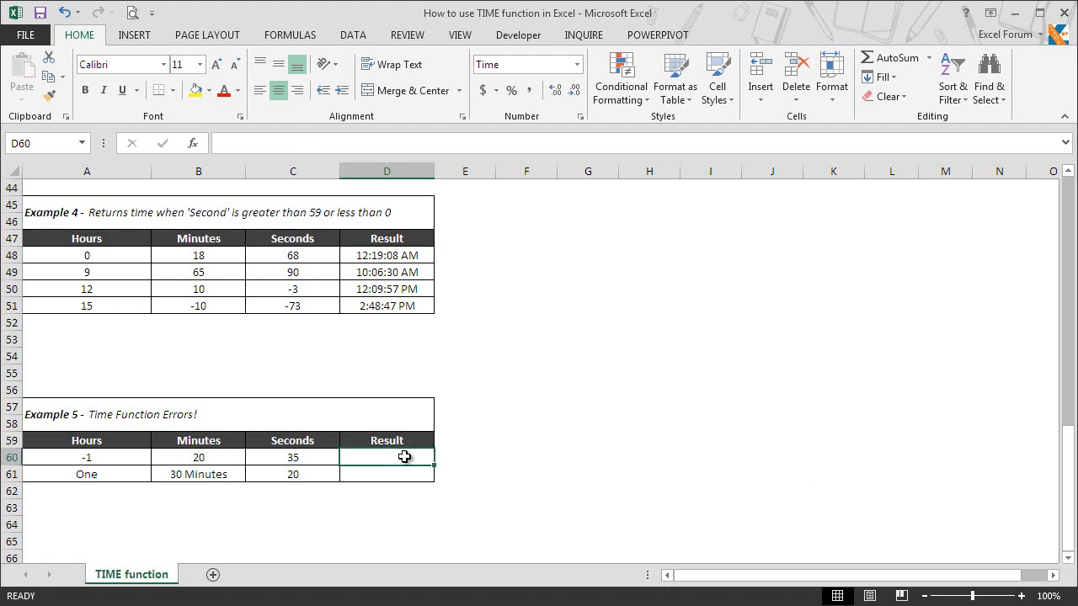
text(=time)
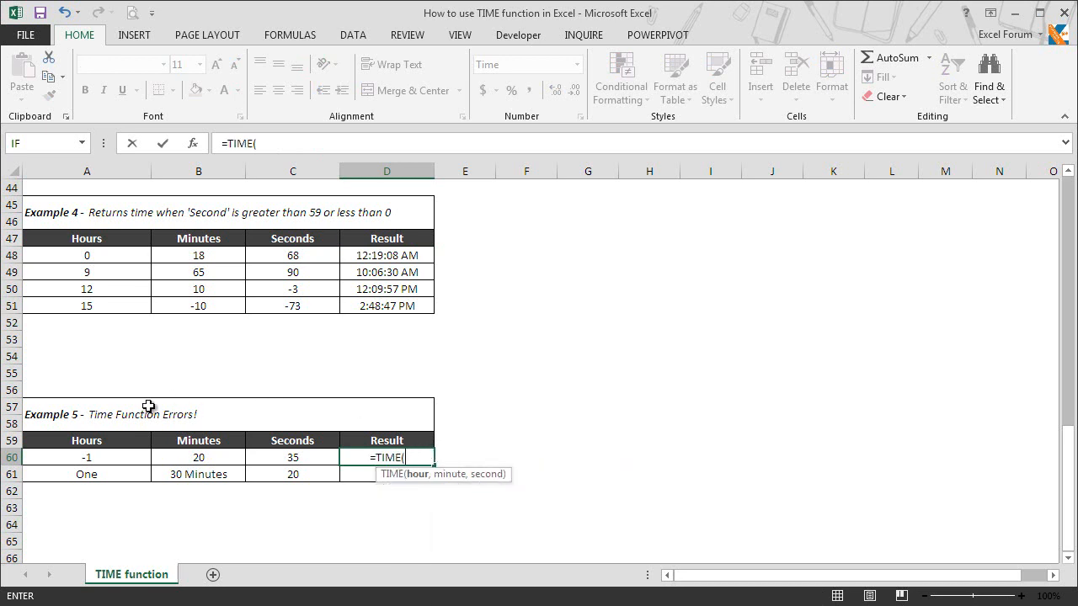
click(86, 458)
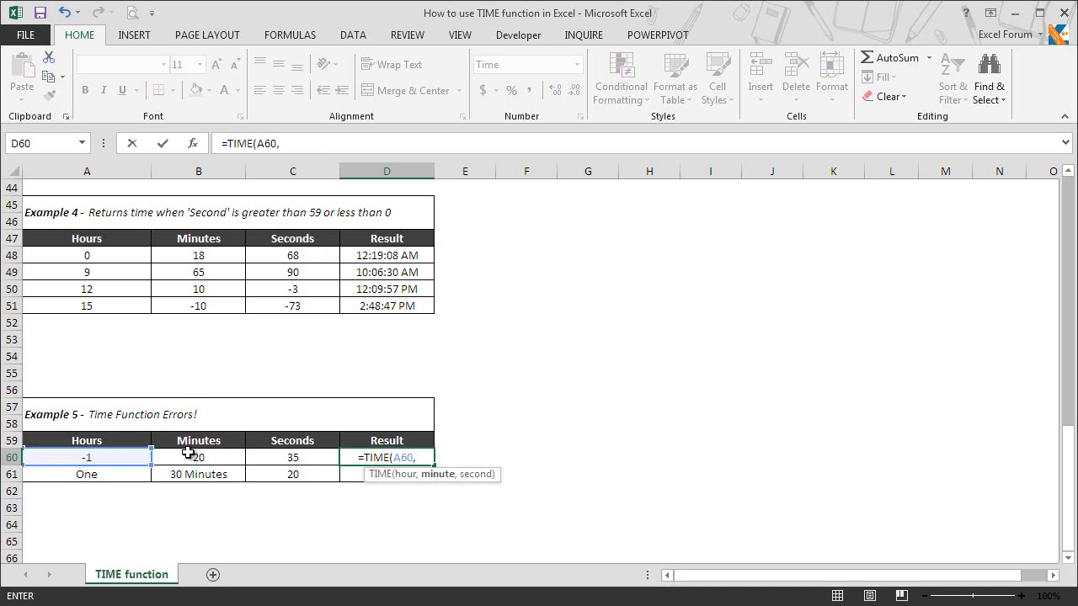
click(199, 458)
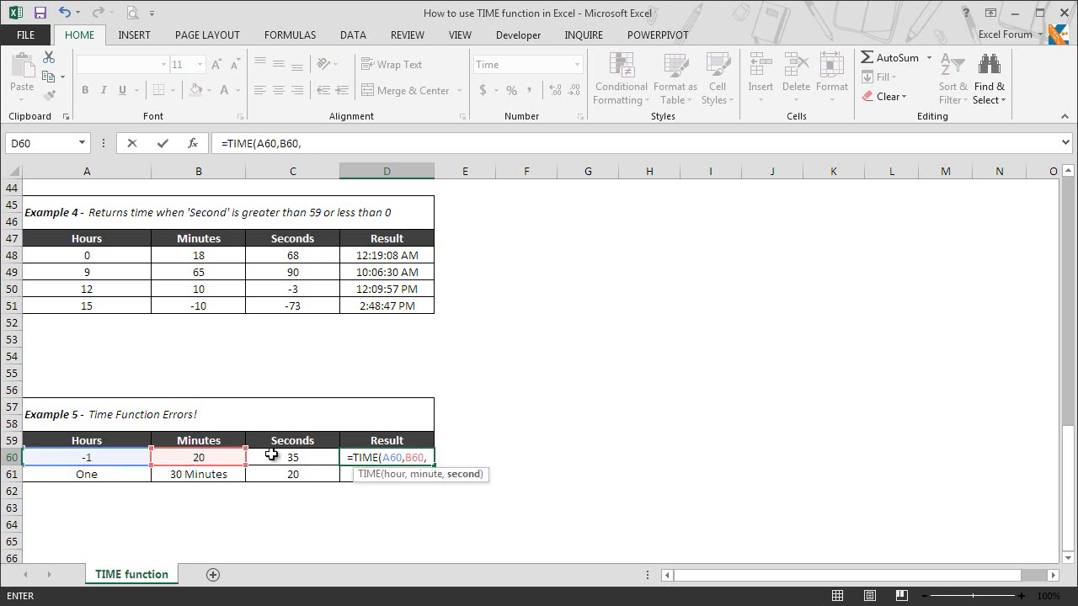
click(293, 456)
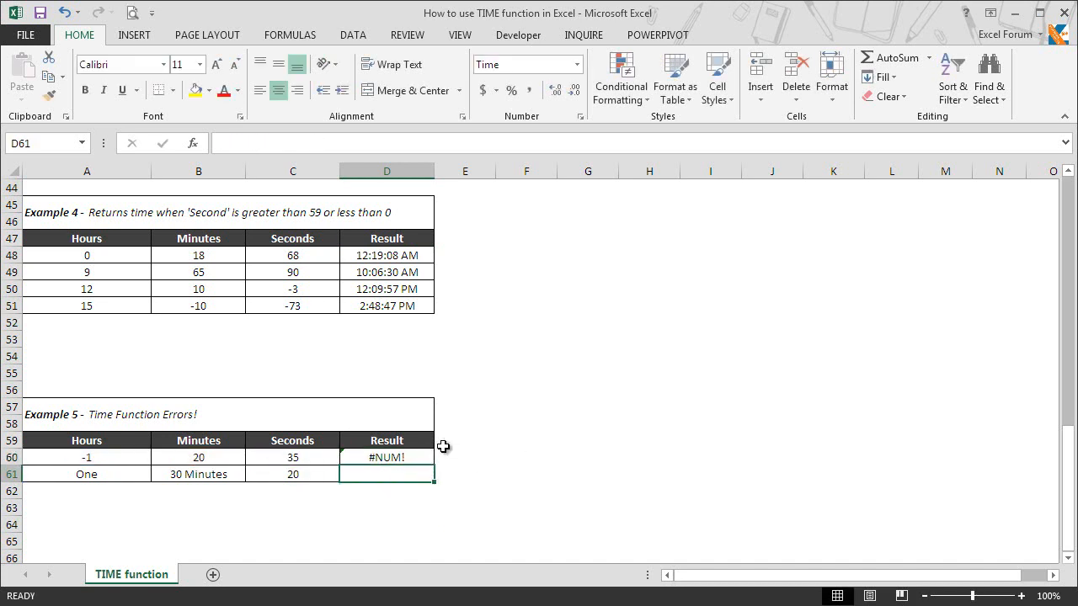
mouse_move(424, 457)
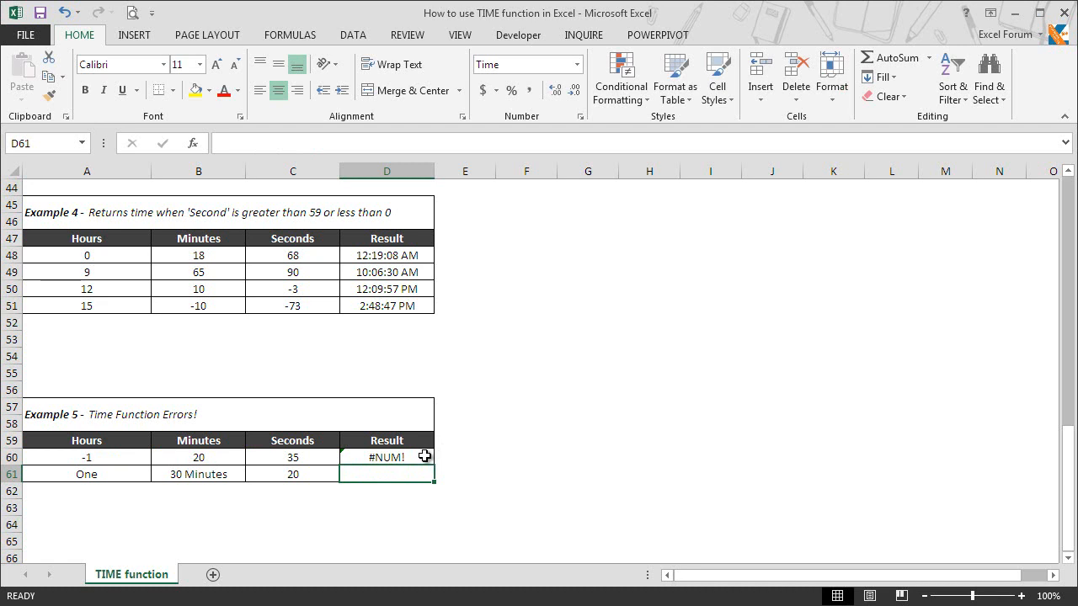
mouse_move(138, 460)
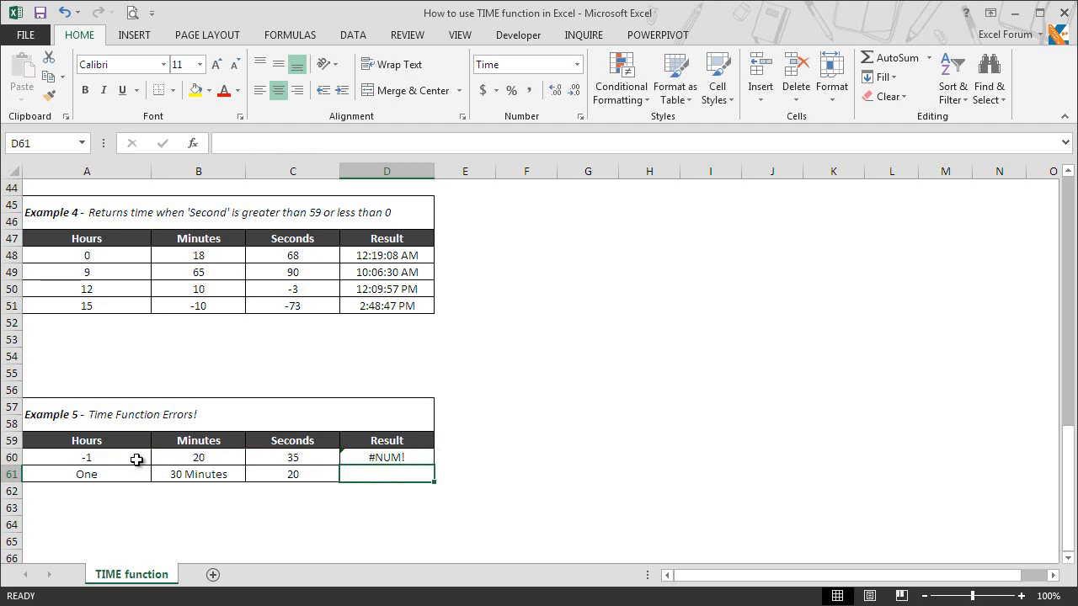
mouse_move(395, 464)
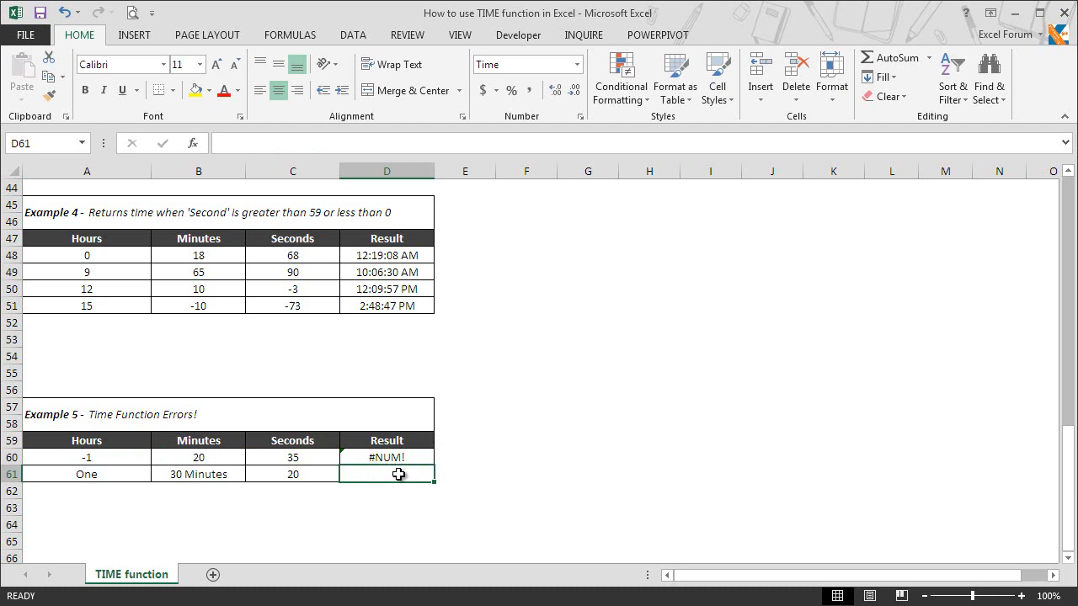
Build a TIME formula in D61 referencing A61, B61 and C61 for the 'One' hours row.
text(=TIME()
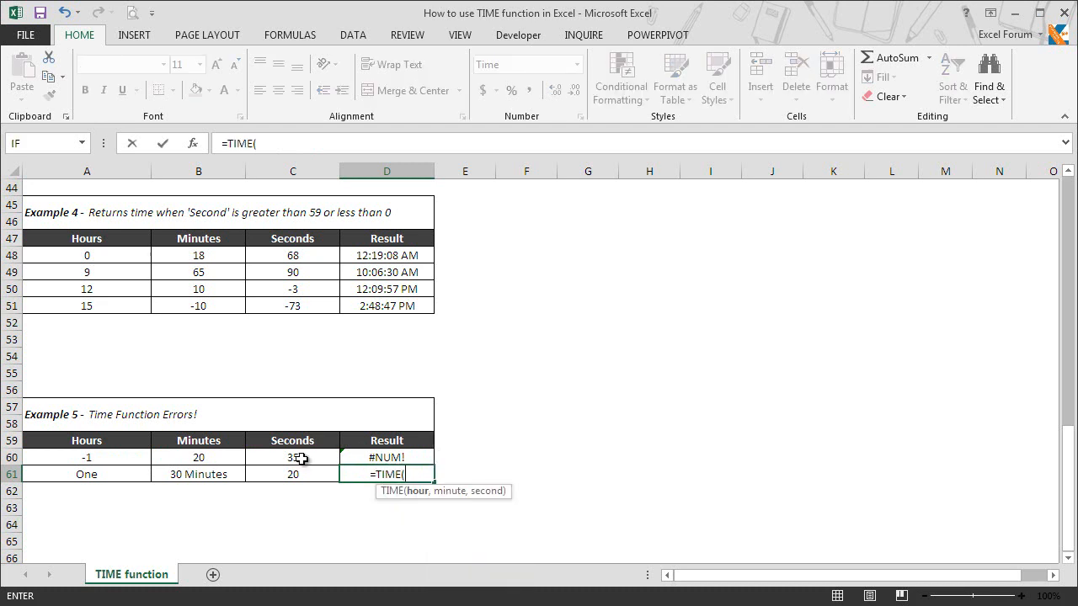
click(86, 475)
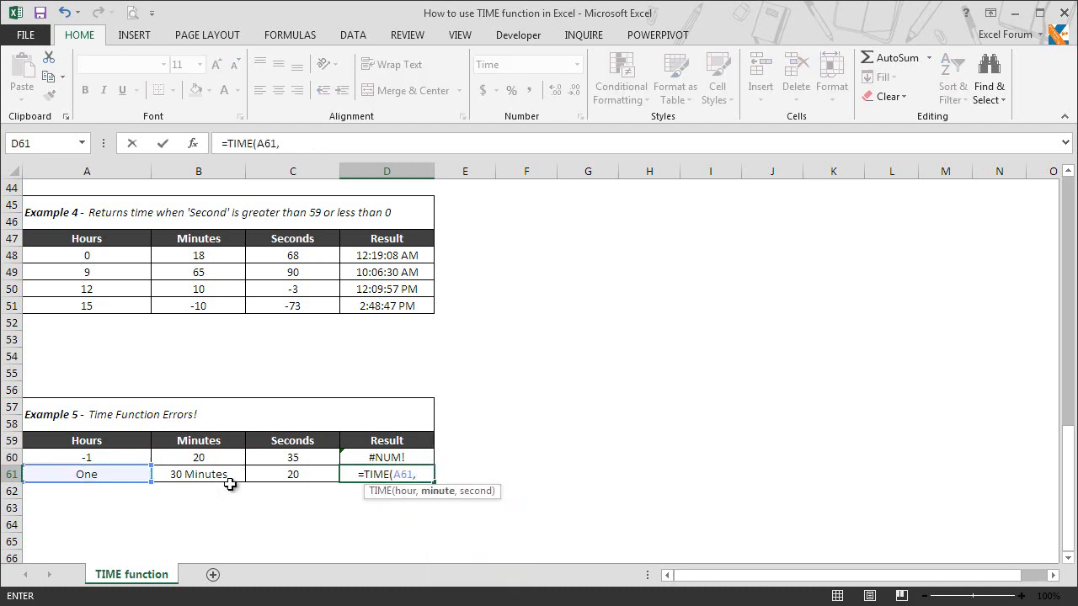
click(293, 473)
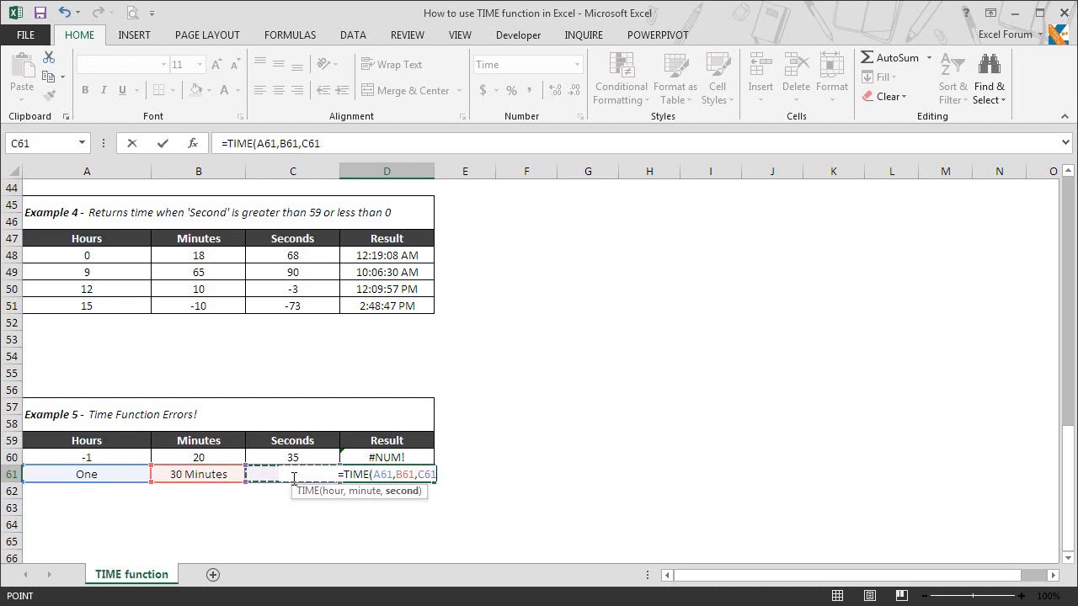